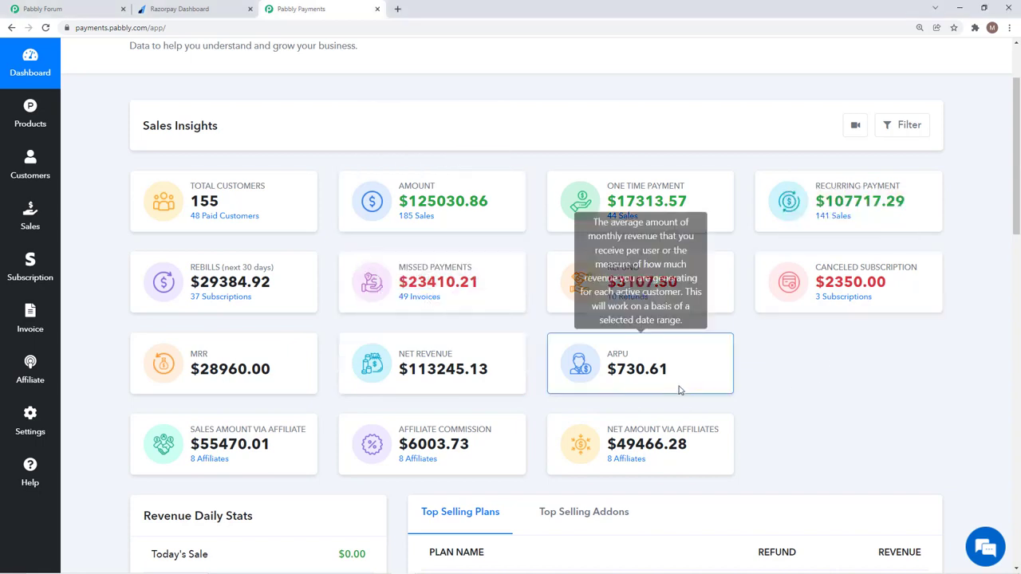
pyautogui.moveTo(172, 461)
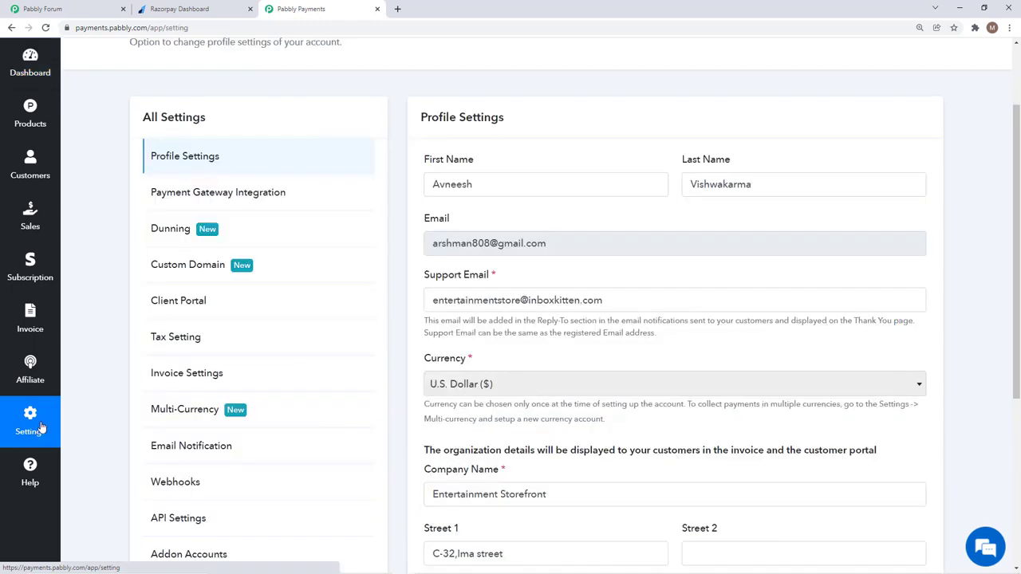
pyautogui.moveTo(217, 192)
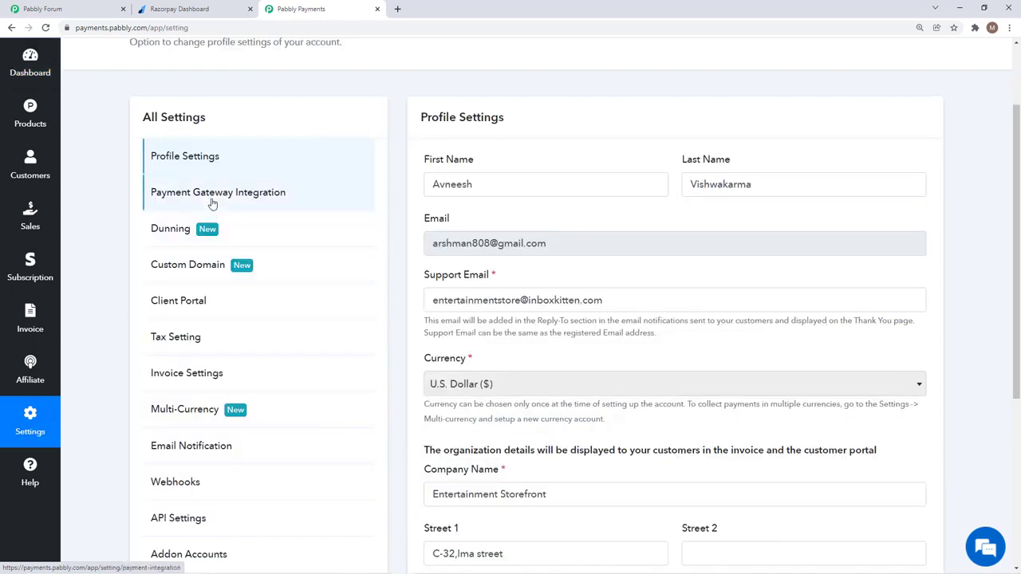
# - Show the Payment Gateway Integration list in Settings, scrolling down to Razorpay Subscription
pyautogui.click(217, 191)
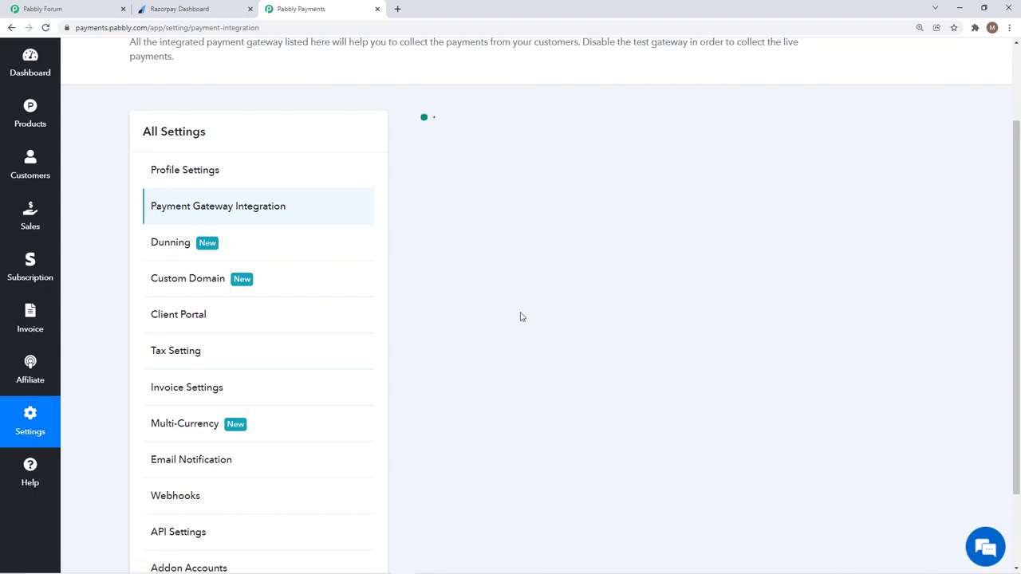
pyautogui.click(217, 206)
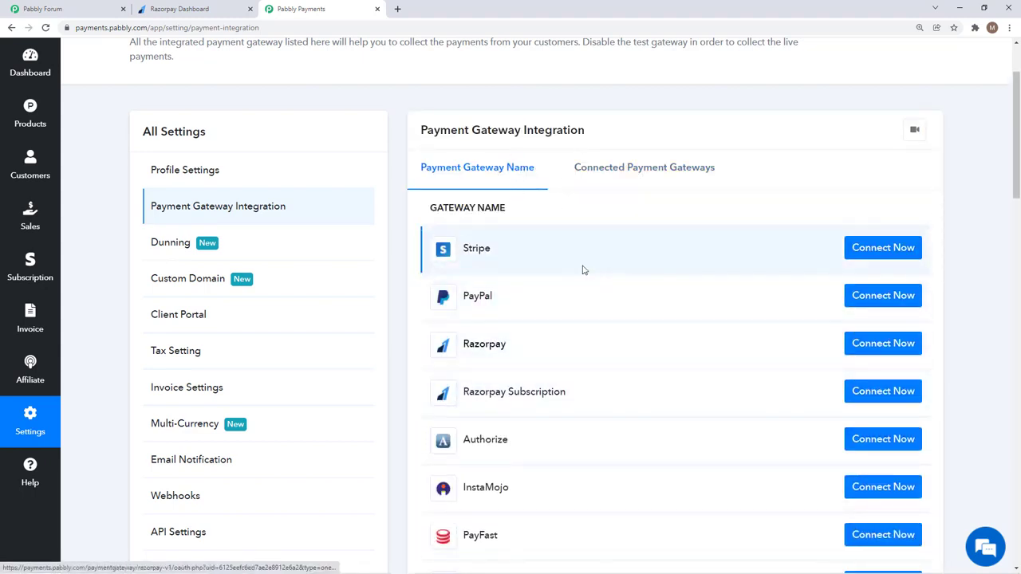
pyautogui.scroll(-3)
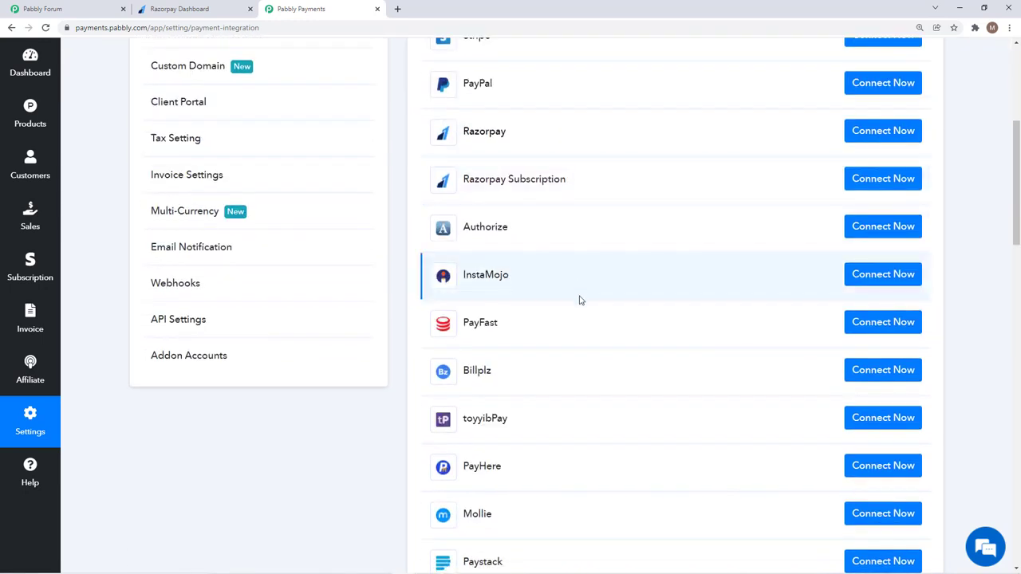
pyautogui.scroll(3)
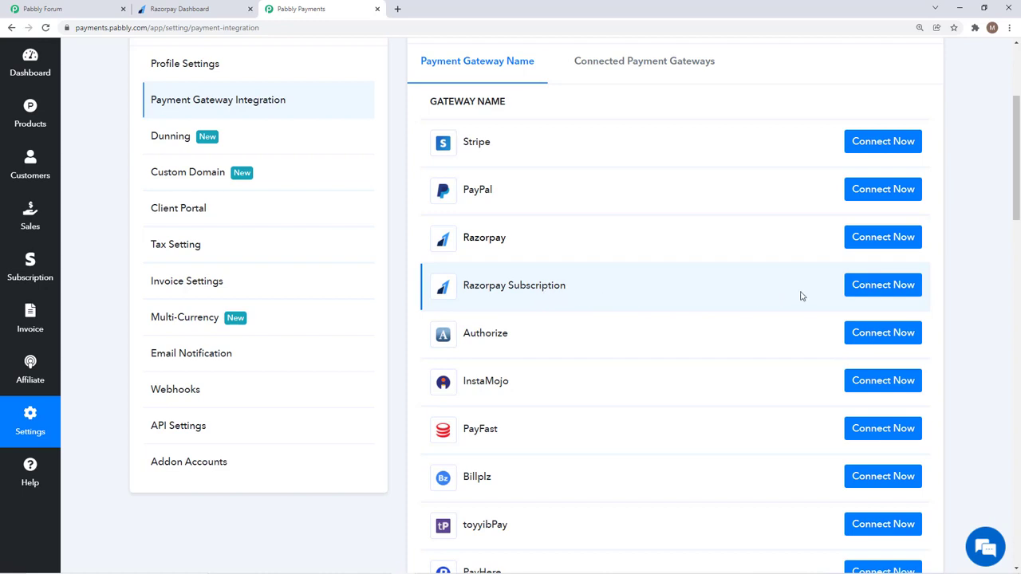
# - Choose Connect Now for Razorpay Subscription, showing empty Gateway Key Id and Secret Key fields
pyautogui.click(882, 283)
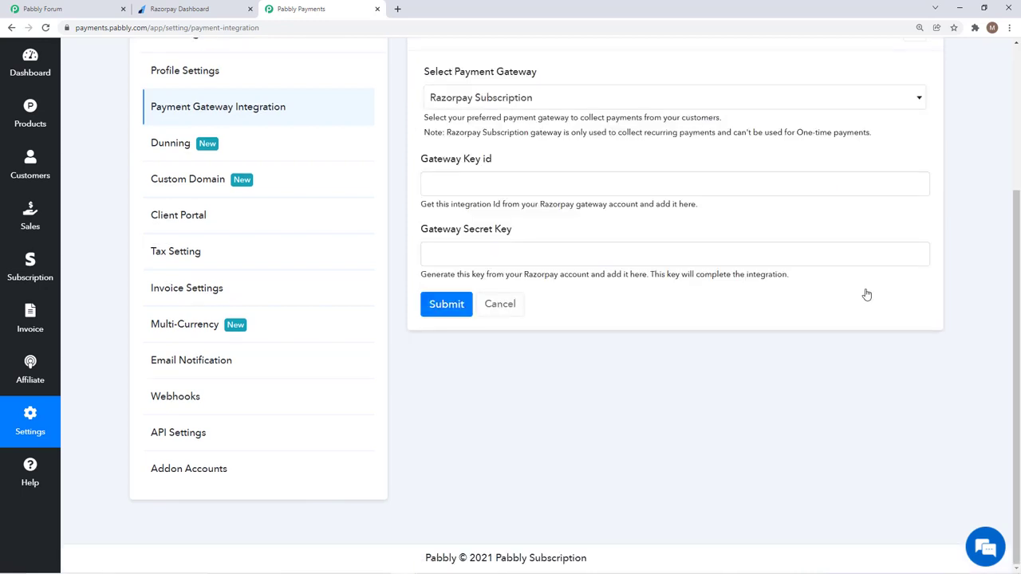
pyautogui.moveTo(555, 239)
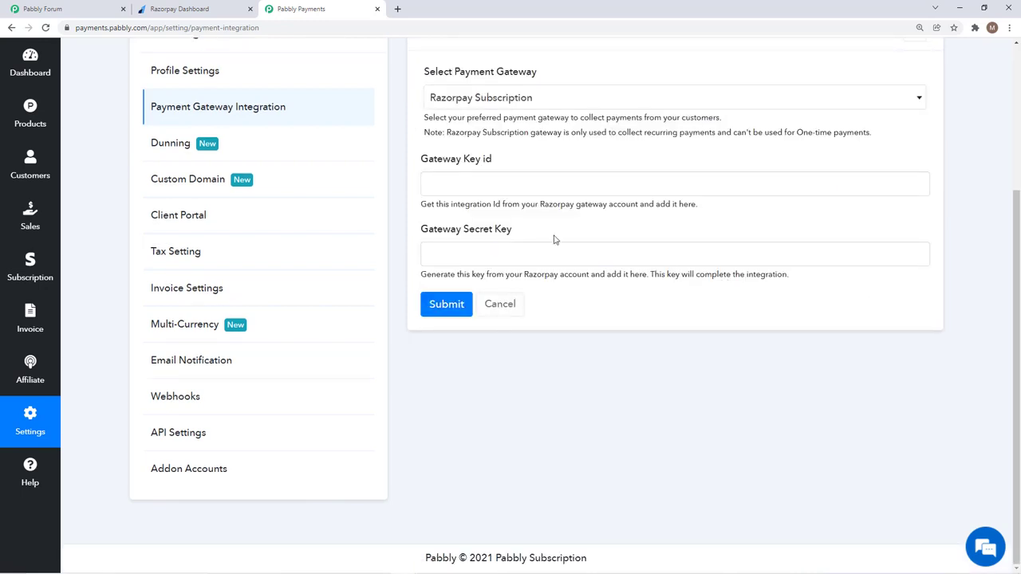
pyautogui.click(673, 183)
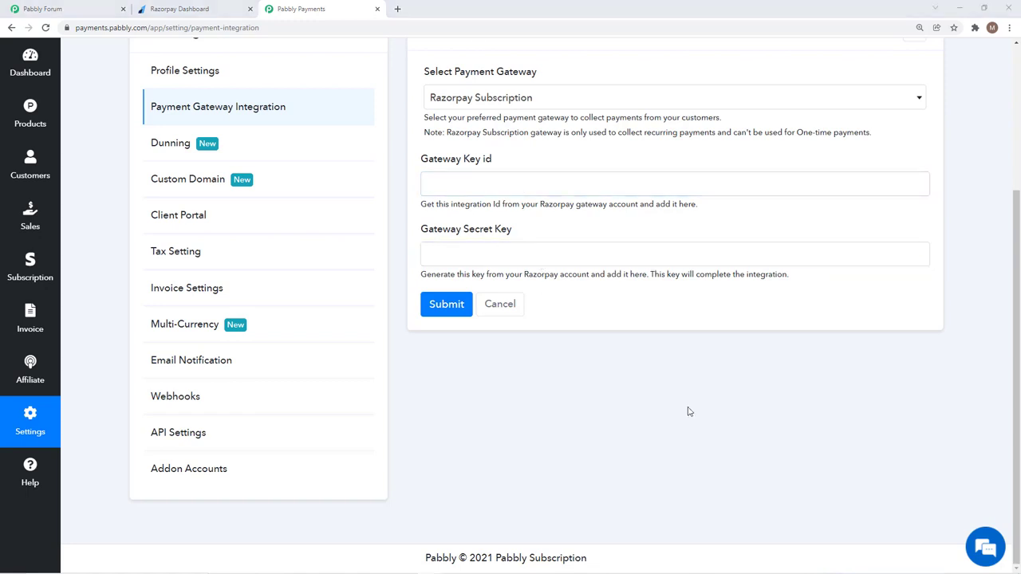
pyautogui.moveTo(582, 388)
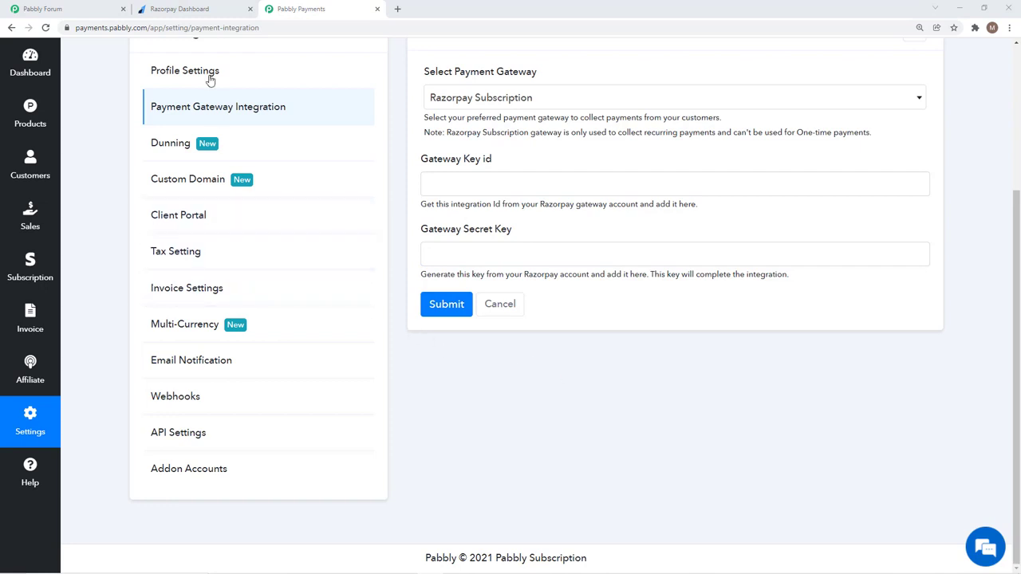
# - Go to Razorpay Dashboard Settings > API Keys in test mode with the existing test Key Id
pyautogui.click(178, 10)
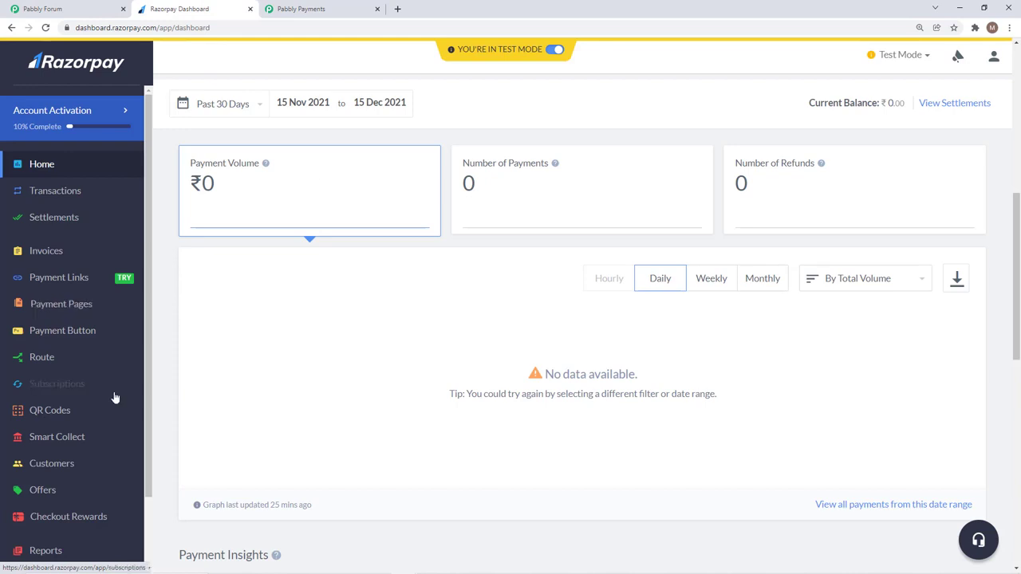
pyautogui.moveTo(174, 375)
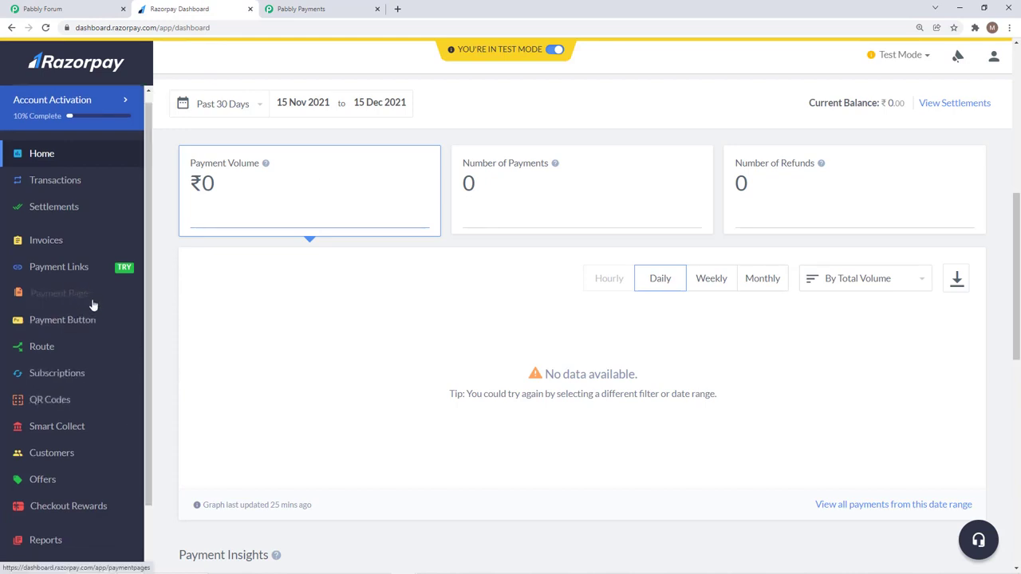
pyautogui.click(45, 524)
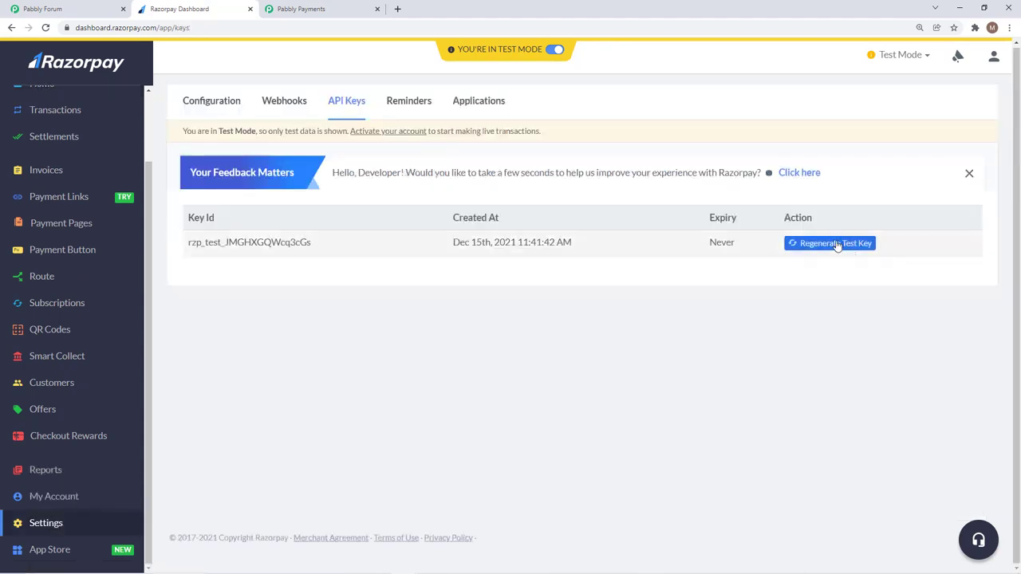
# - Regenerate the test API key with the old key deactivating in 24 hours, and dismiss the new key details
pyautogui.click(829, 243)
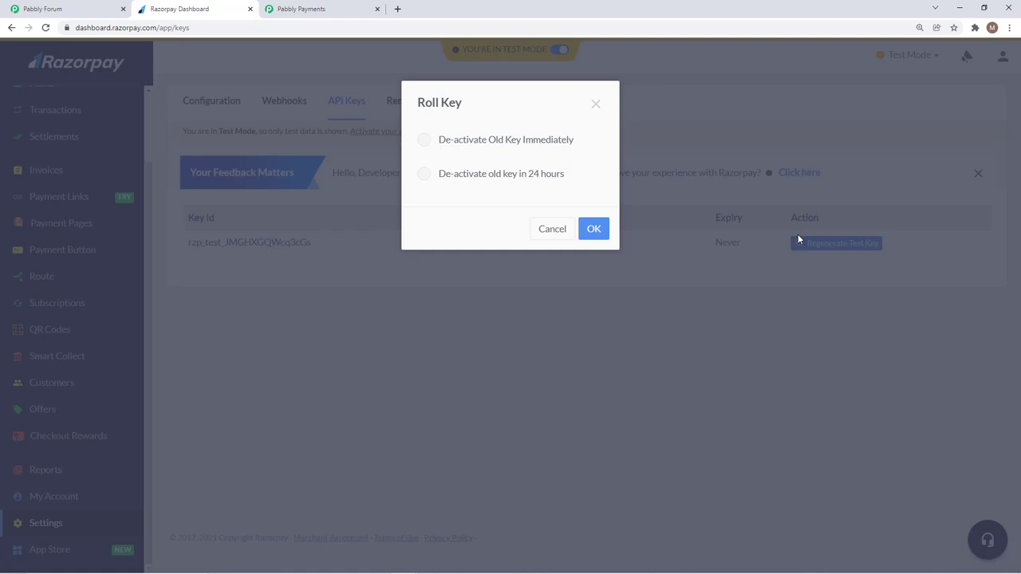
pyautogui.moveTo(684, 108)
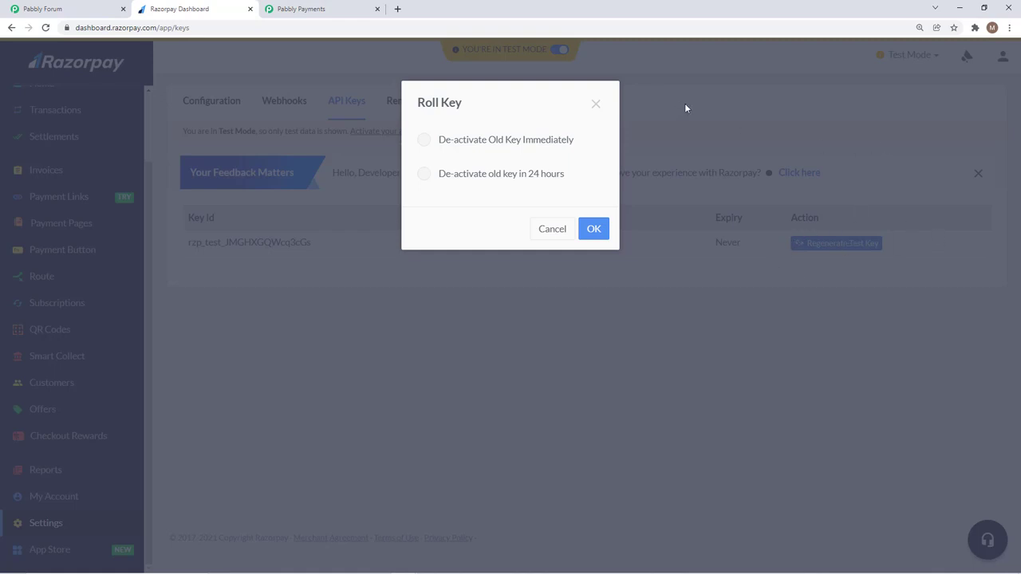
pyautogui.moveTo(864, 252)
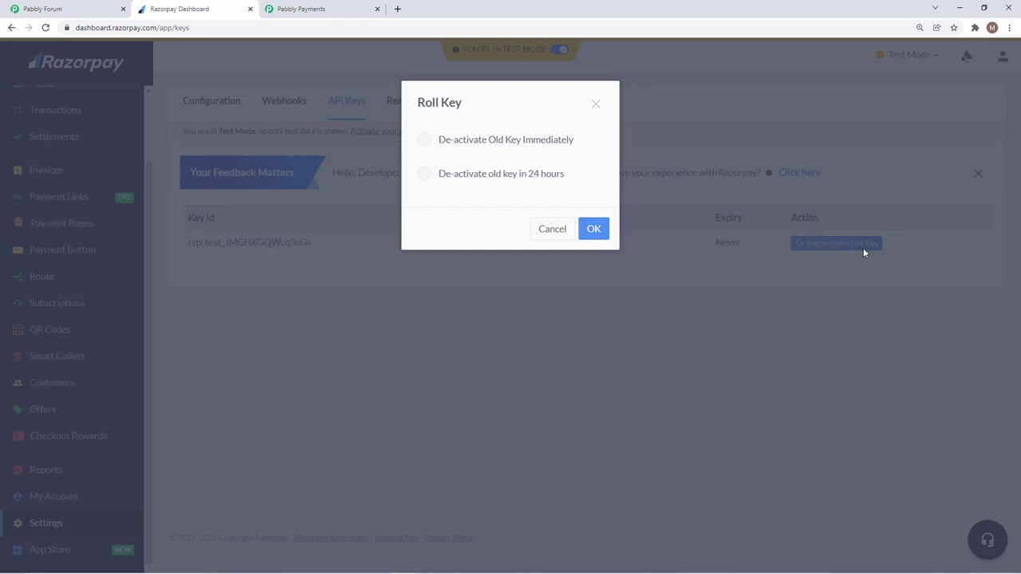
pyautogui.moveTo(504, 187)
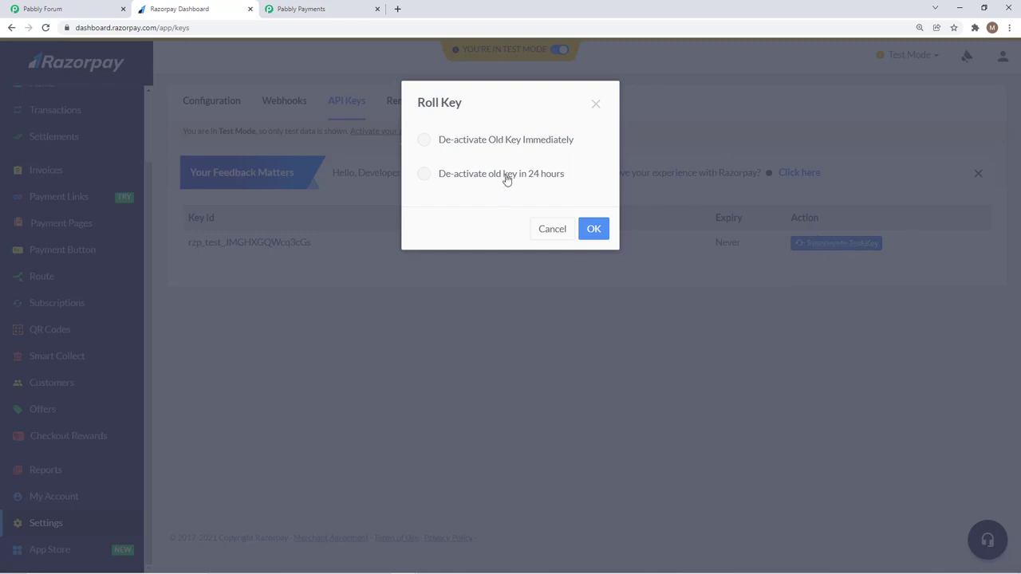
pyautogui.click(424, 173)
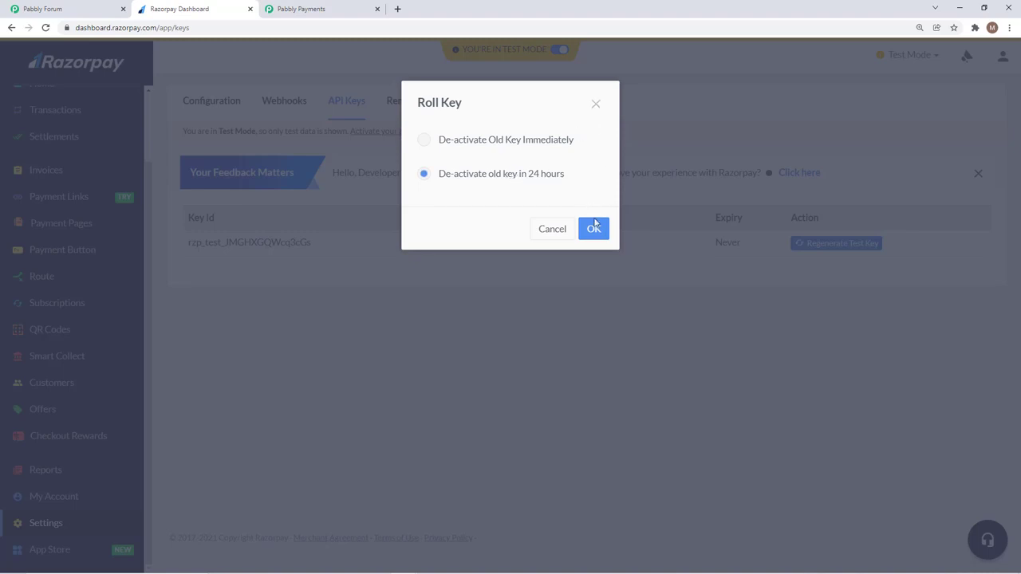
pyautogui.click(593, 230)
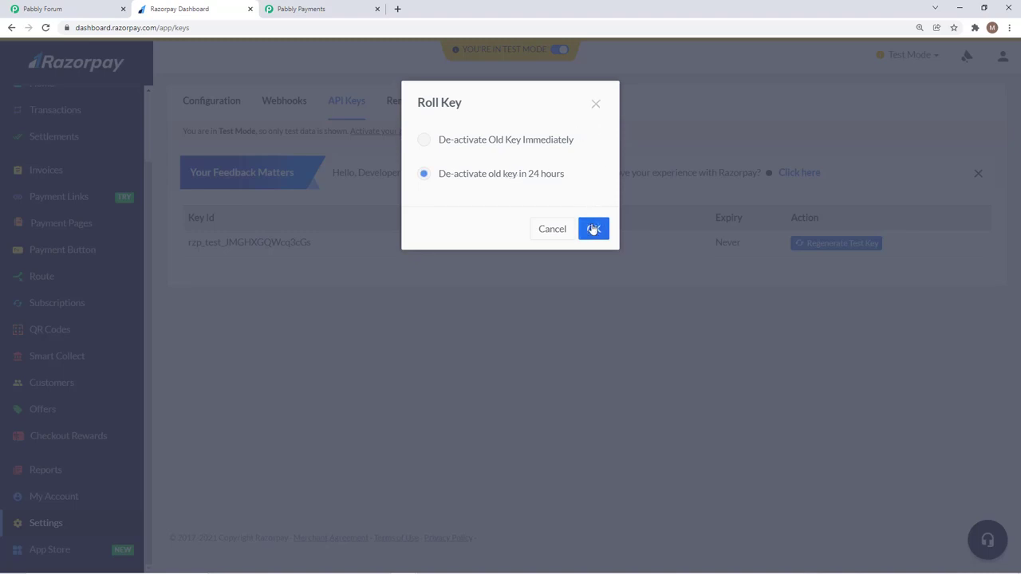
pyautogui.click(593, 230)
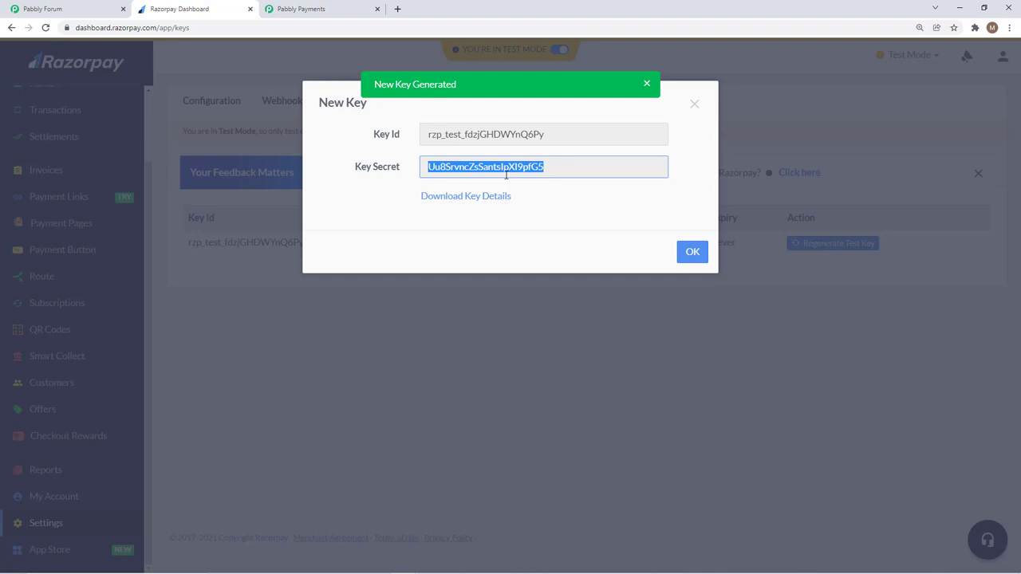
pyautogui.click(692, 252)
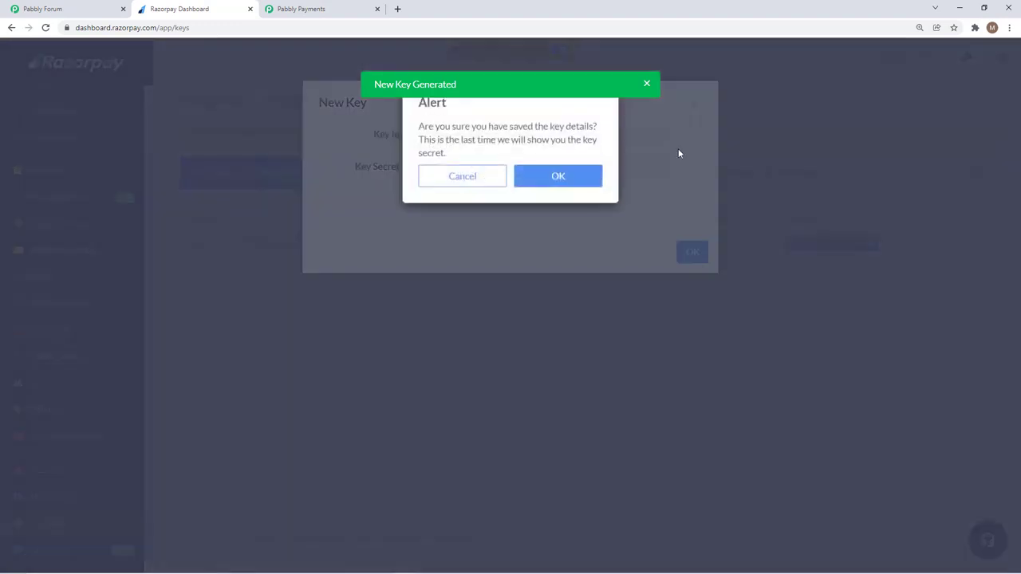
pyautogui.click(558, 175)
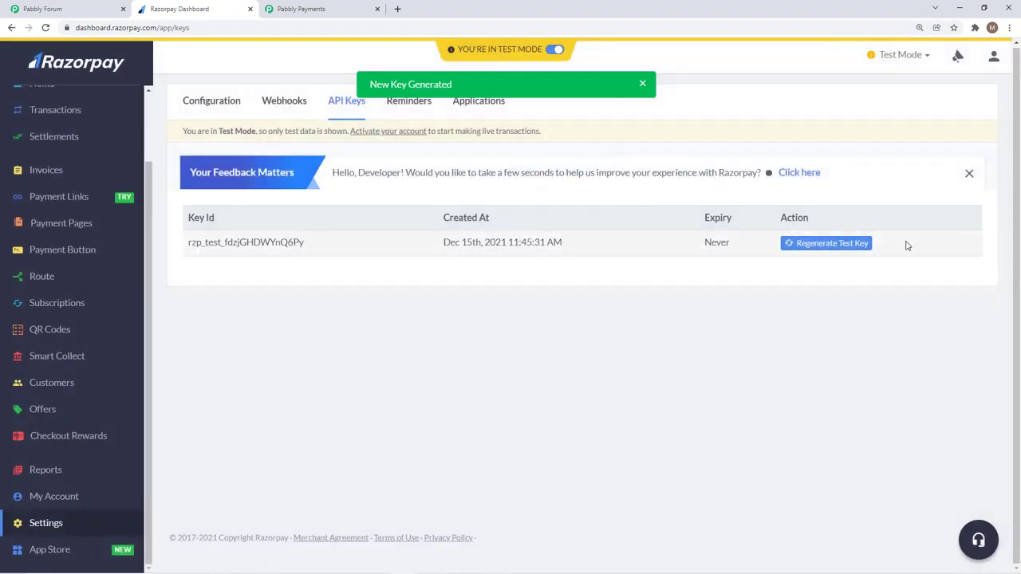
# - Back in Pabbly, view Connected Payment Gateways showing Razorpay Subscription as an active test gateway
pyautogui.click(322, 10)
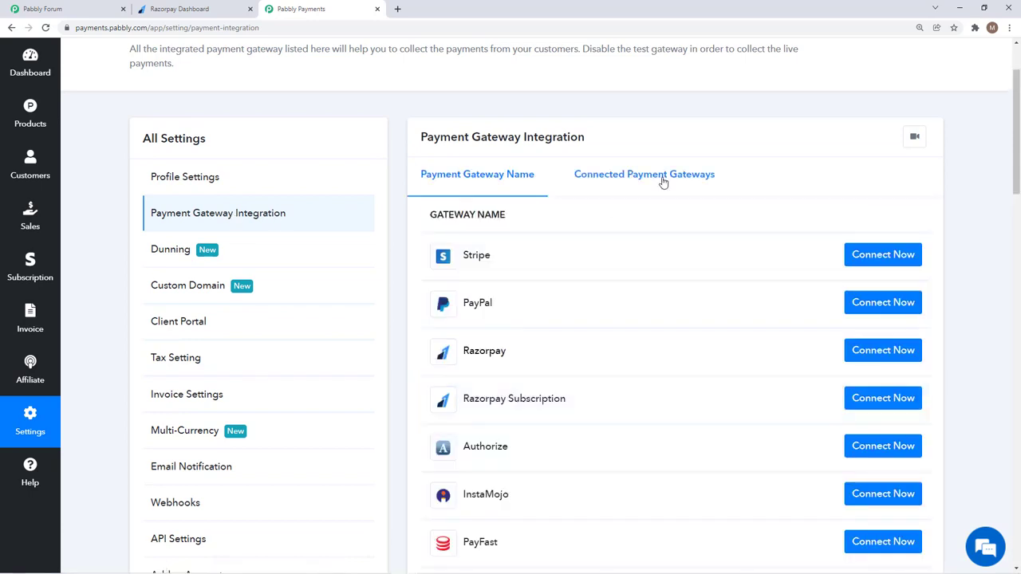
pyautogui.click(644, 174)
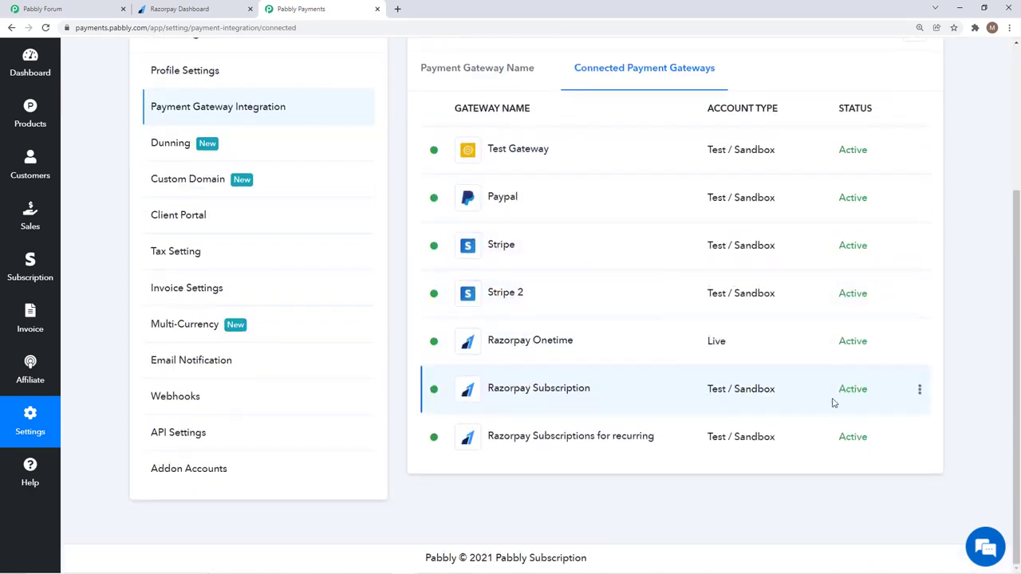
# - Return to the Razorpay Dashboard API Keys page listing the new test Key Id
pyautogui.click(195, 9)
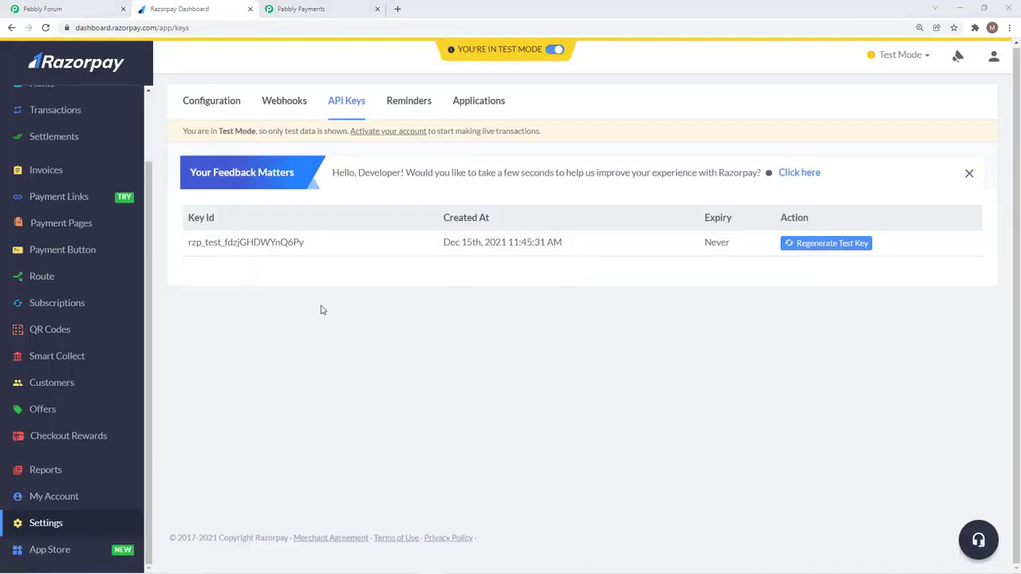
pyautogui.moveTo(399, 363)
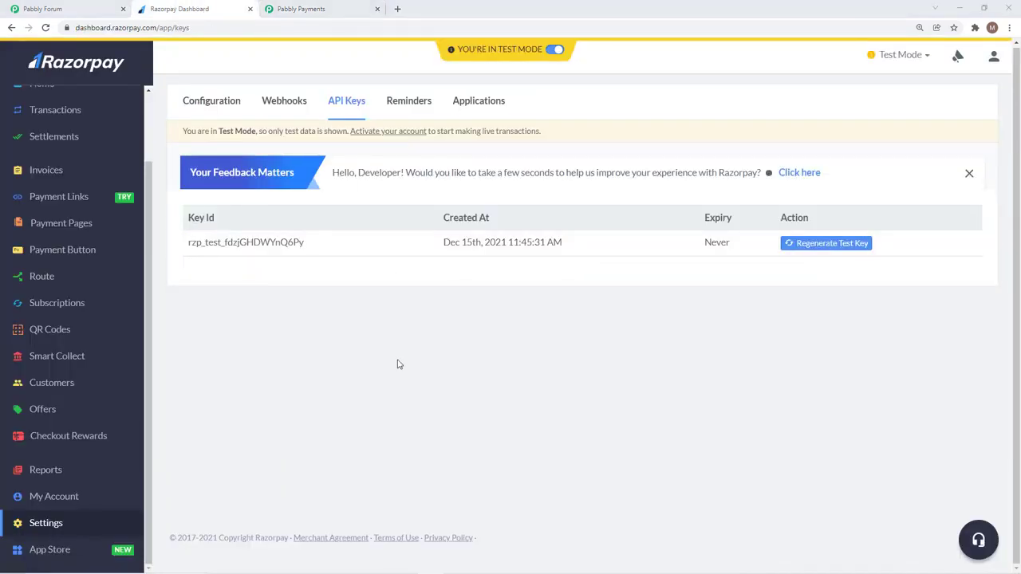
pyautogui.moveTo(411, 364)
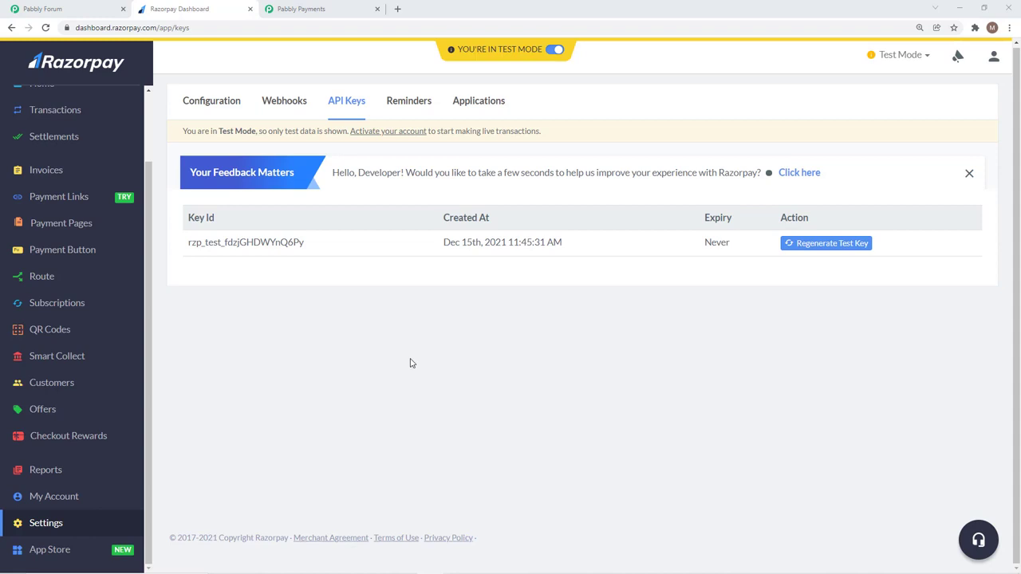
pyautogui.moveTo(370, 343)
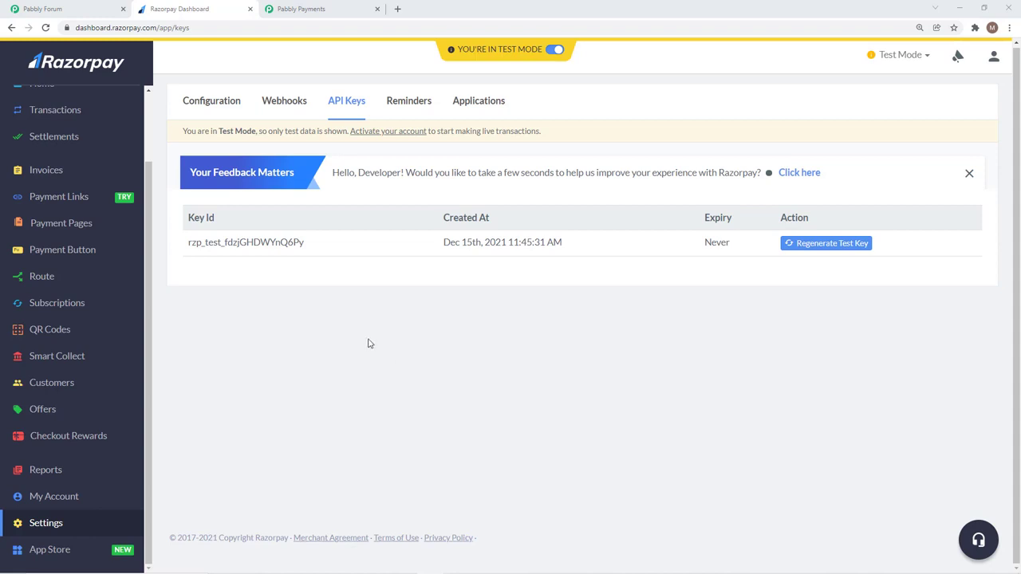
pyautogui.moveTo(246, 281)
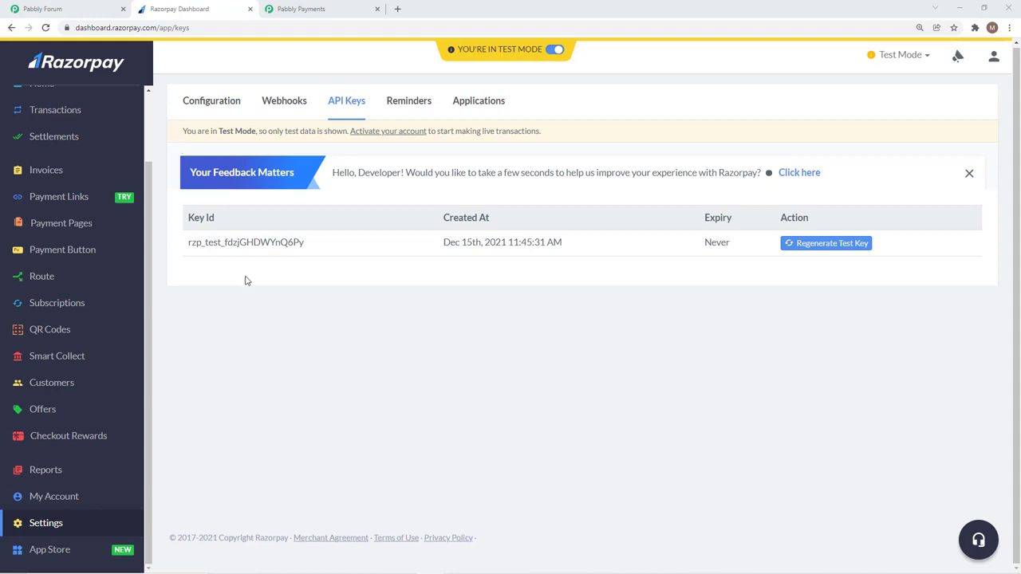
# - In the Pabbly Forum Tips & Updates, view the RazorPay Subscription Setup thread and select its webhook URL
pyautogui.click(63, 10)
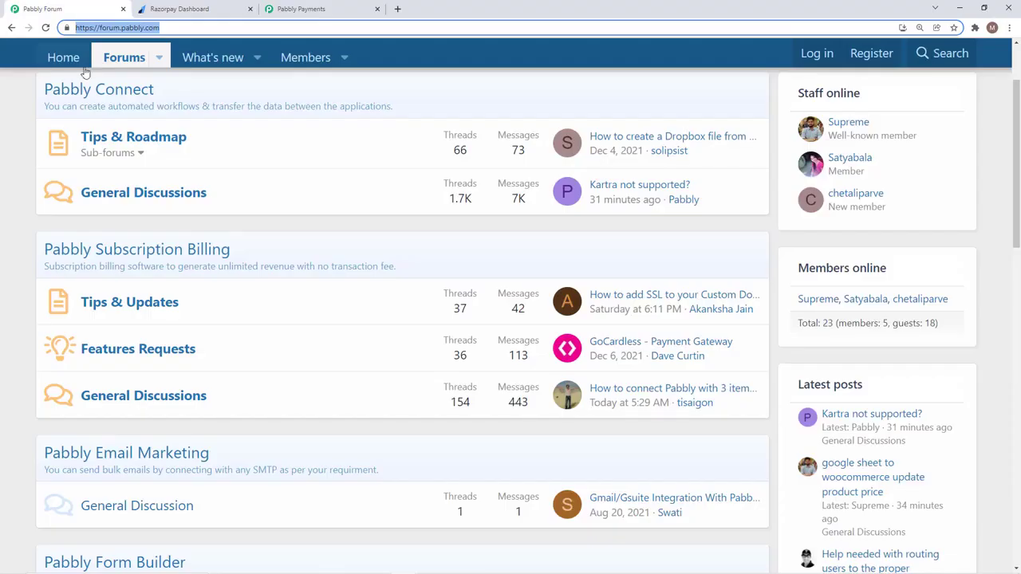
pyautogui.moveTo(434, 227)
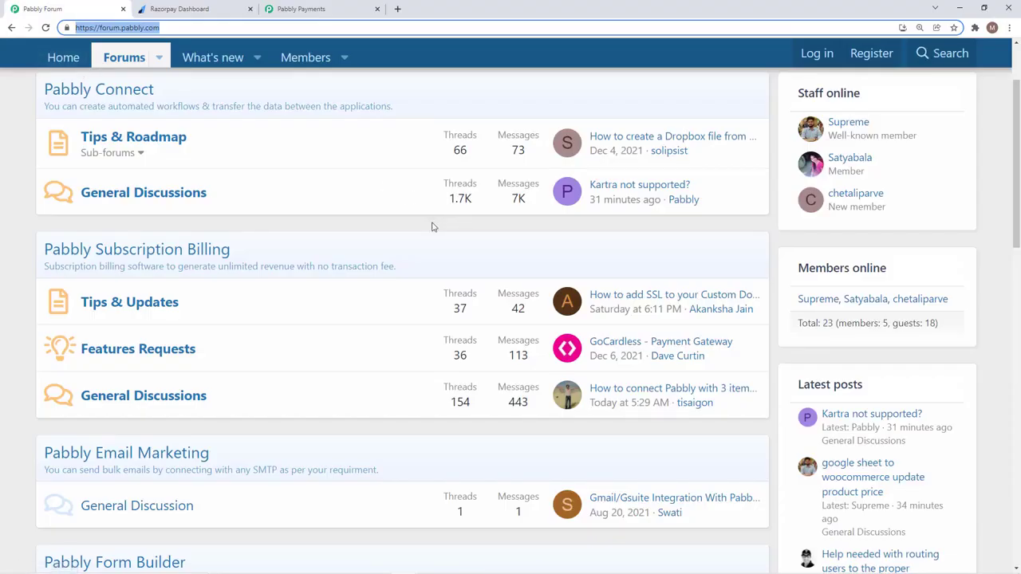
pyautogui.moveTo(158, 323)
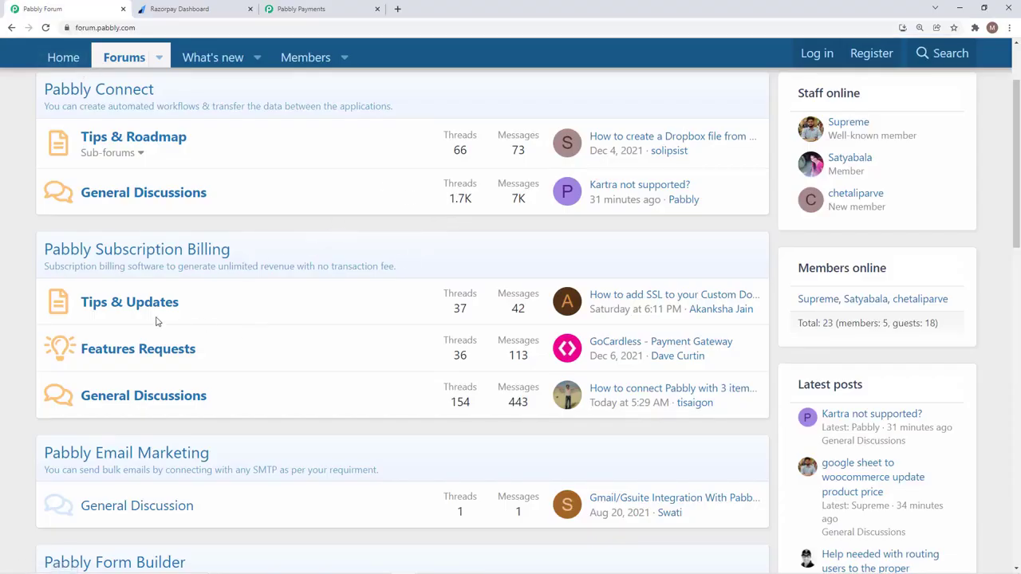
pyautogui.click(129, 302)
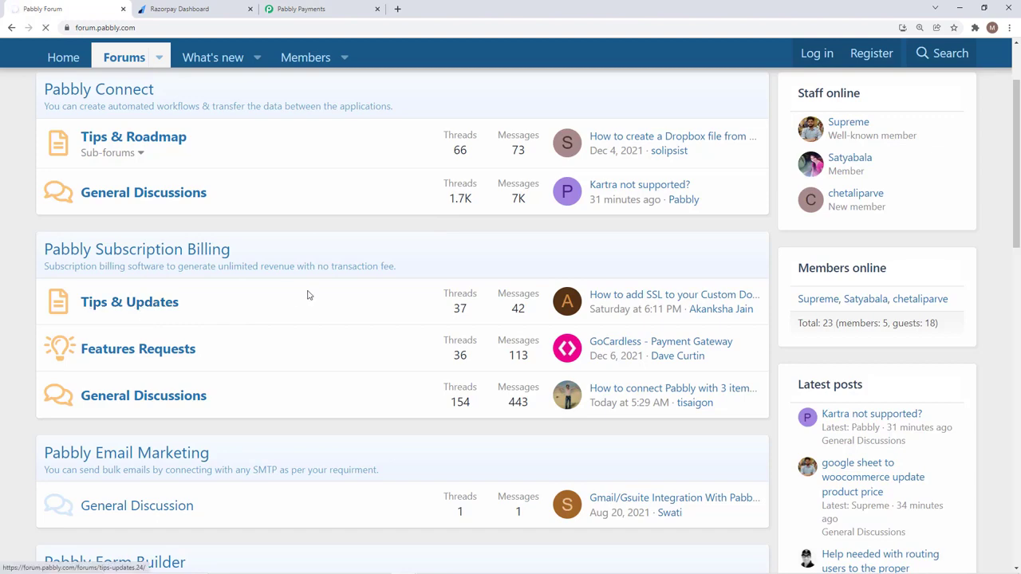
pyautogui.click(129, 302)
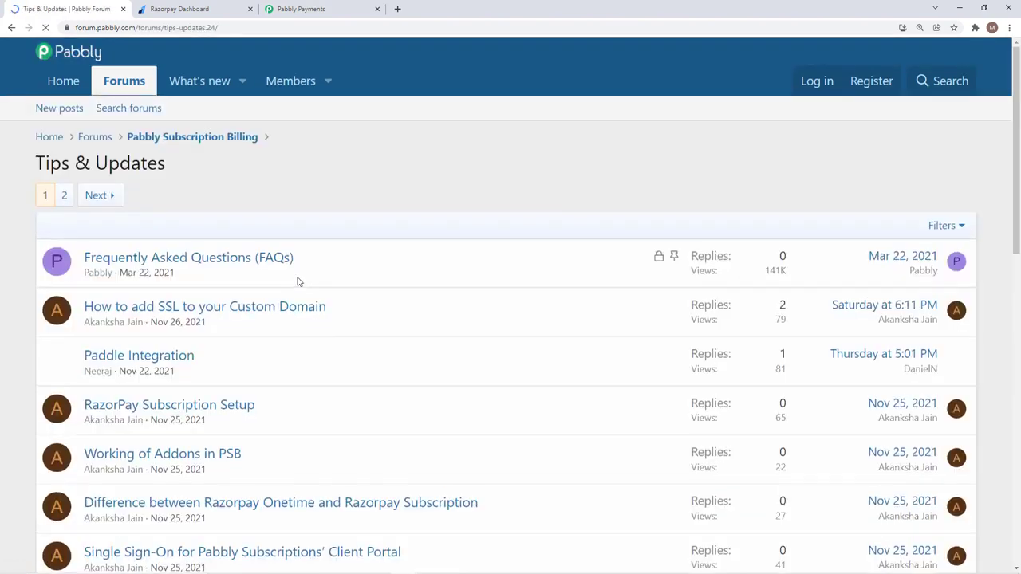
pyautogui.scroll(-3)
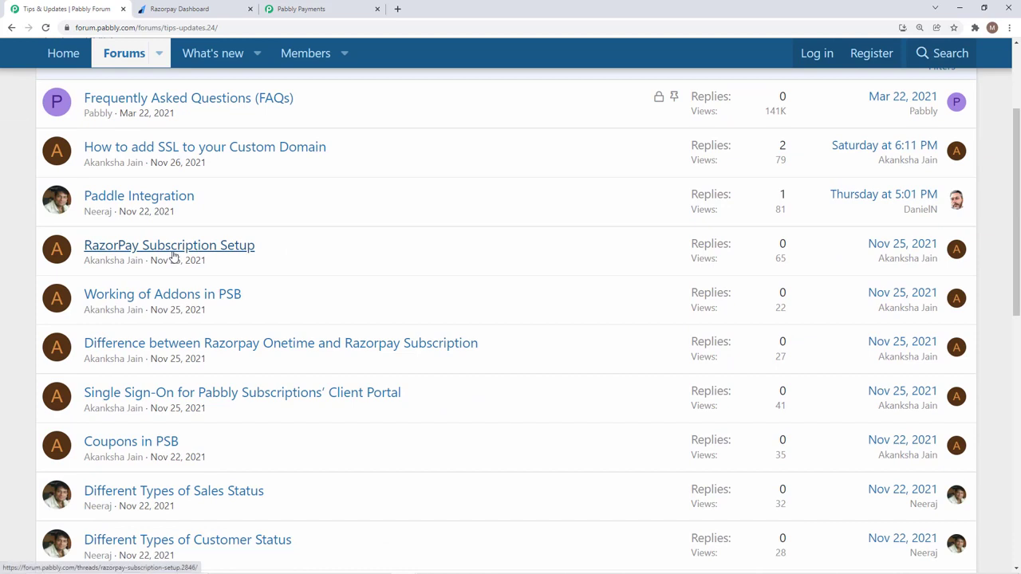
pyautogui.click(169, 246)
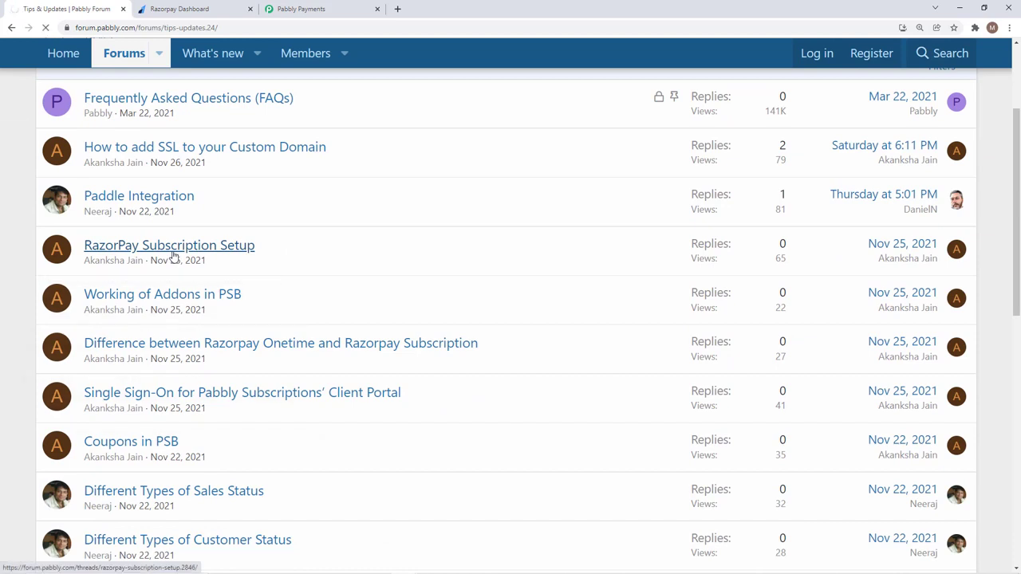
pyautogui.click(169, 246)
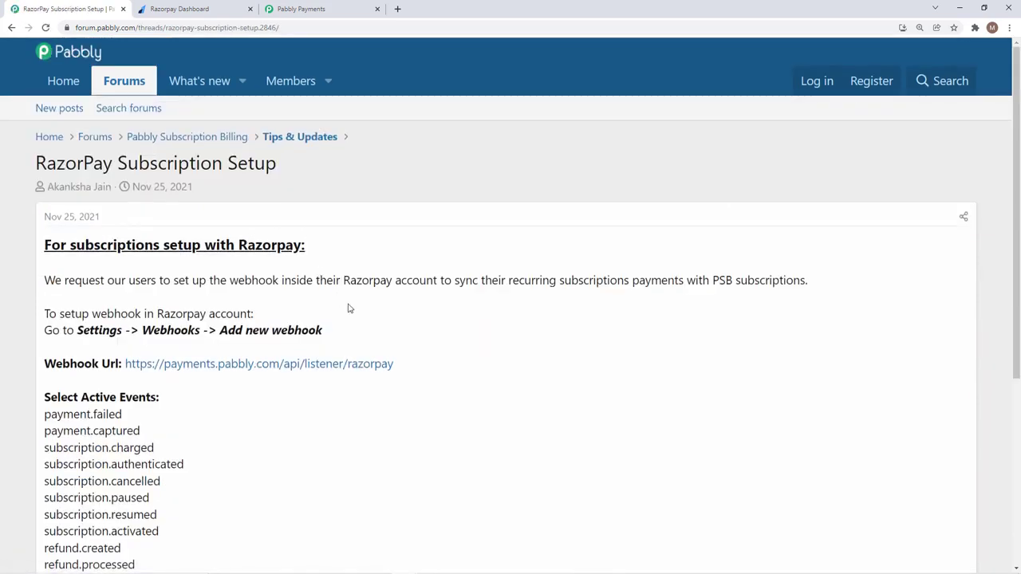
pyautogui.scroll(-3)
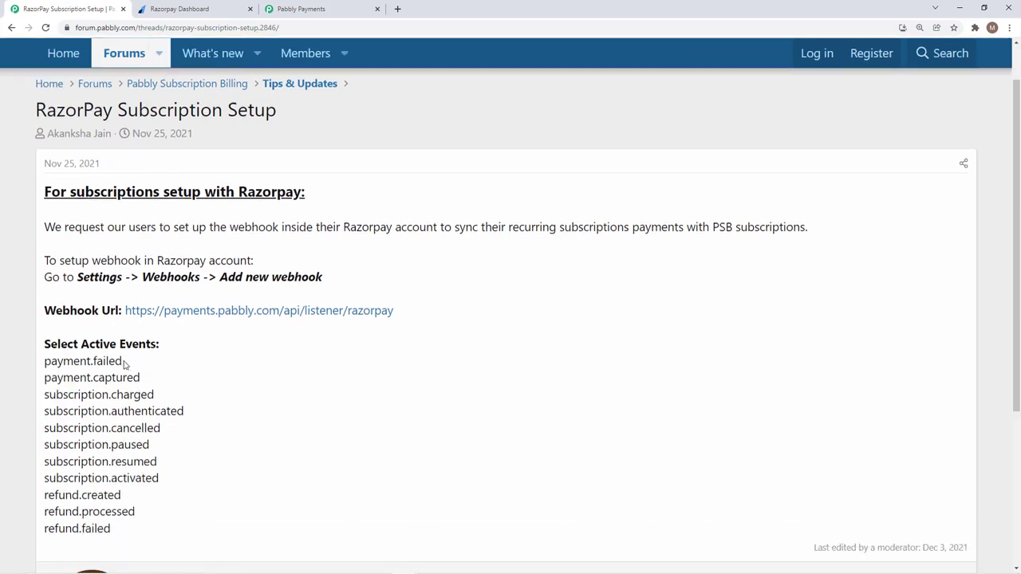
pyautogui.moveTo(191, 453)
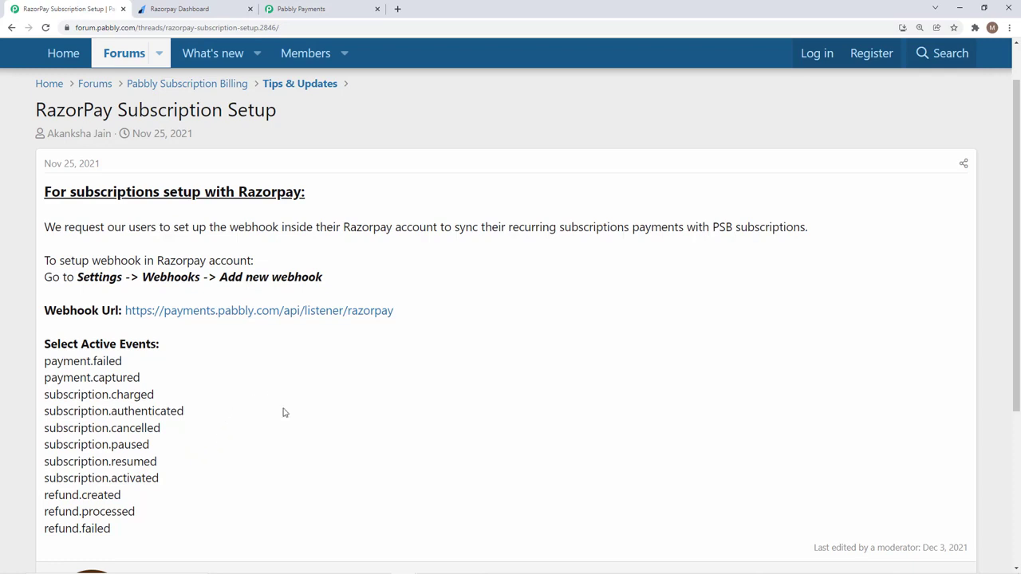
pyautogui.moveTo(379, 434)
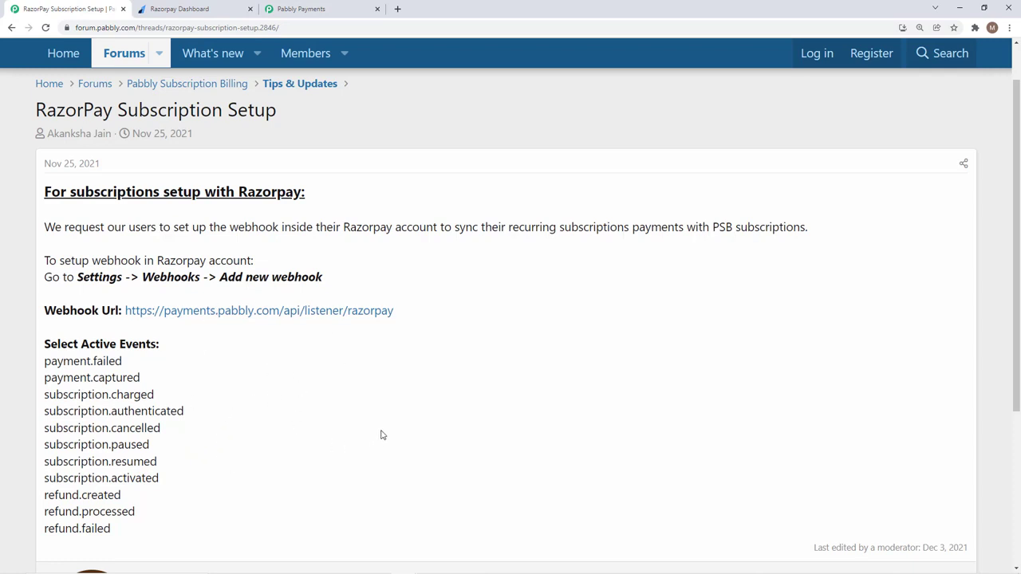
pyautogui.moveTo(415, 338)
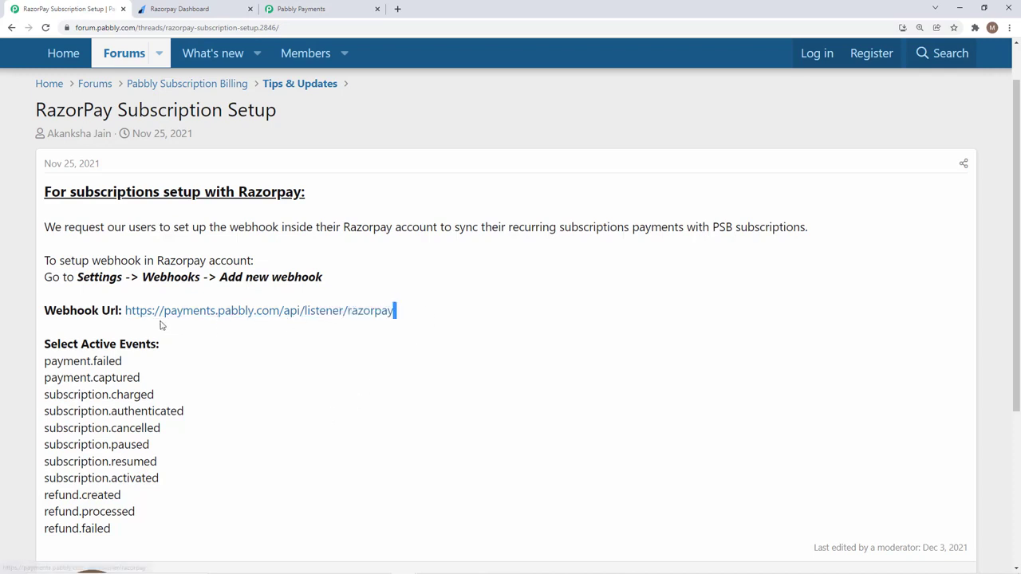
pyautogui.doubleClick(258, 310)
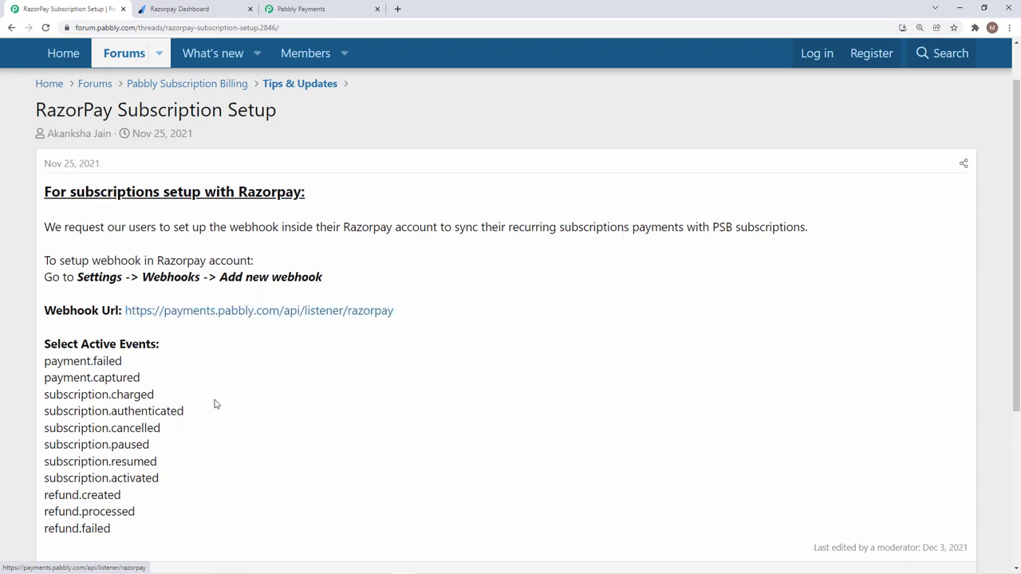
# - In Razorpay Settings > Webhooks, start a new webhook with the empty Webhook Setup form
pyautogui.click(179, 10)
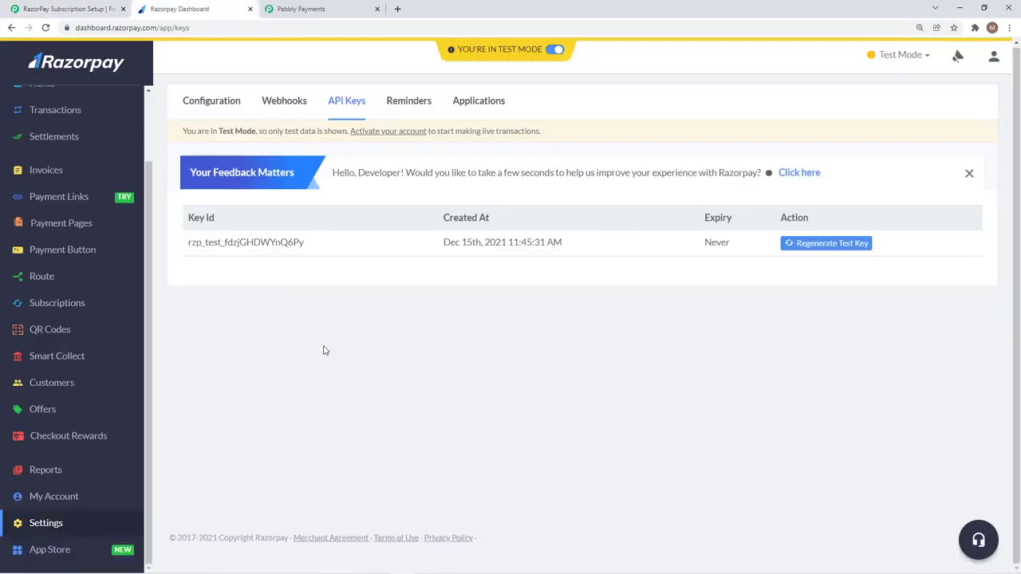
pyautogui.moveTo(284, 101)
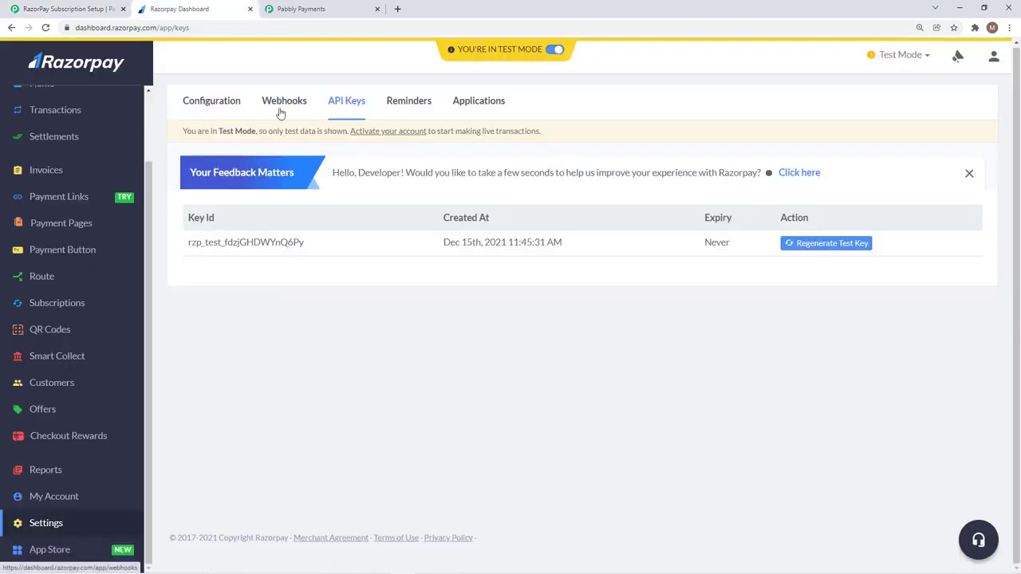
pyautogui.click(284, 101)
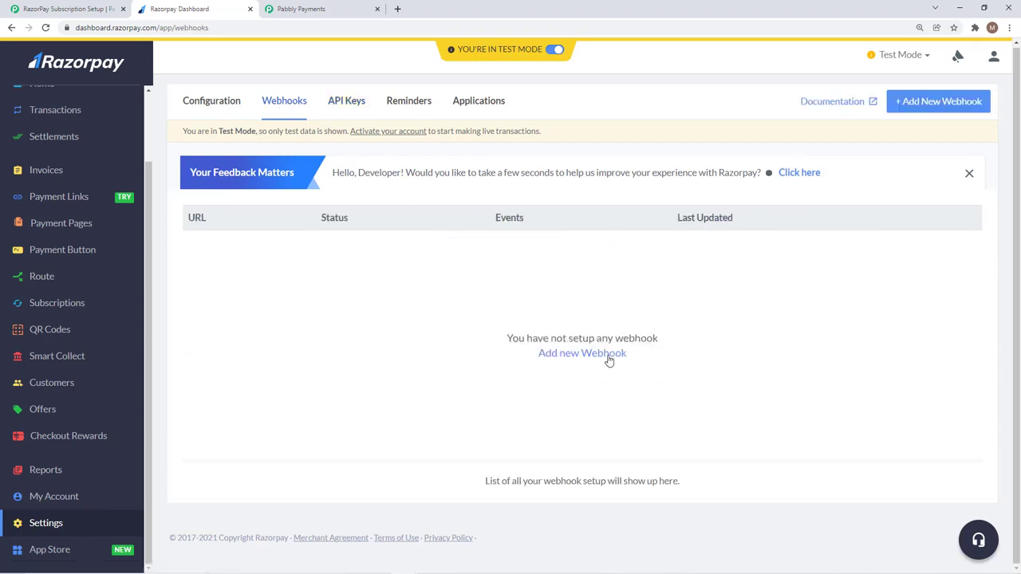
pyautogui.moveTo(937, 102)
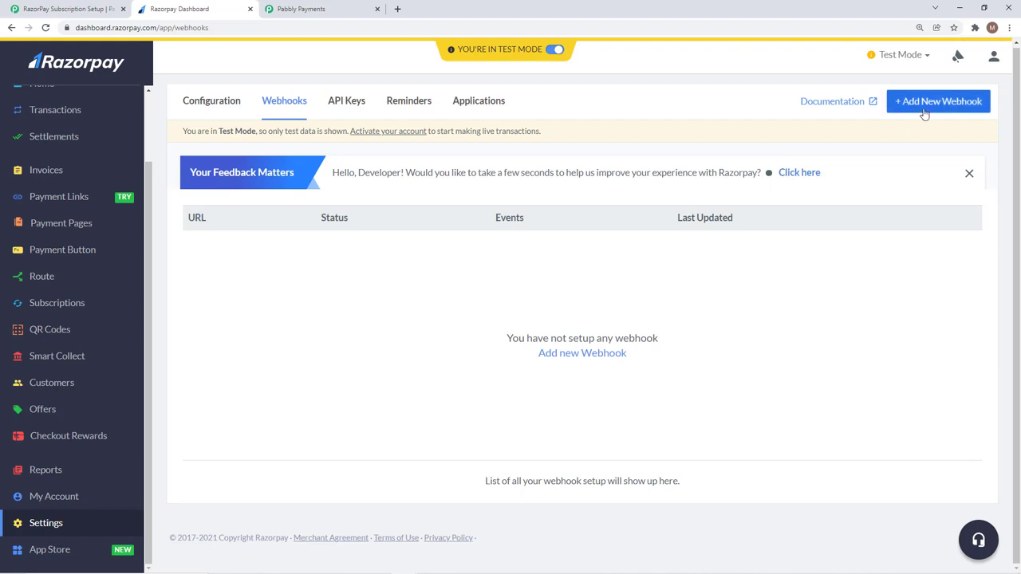
pyautogui.moveTo(705, 311)
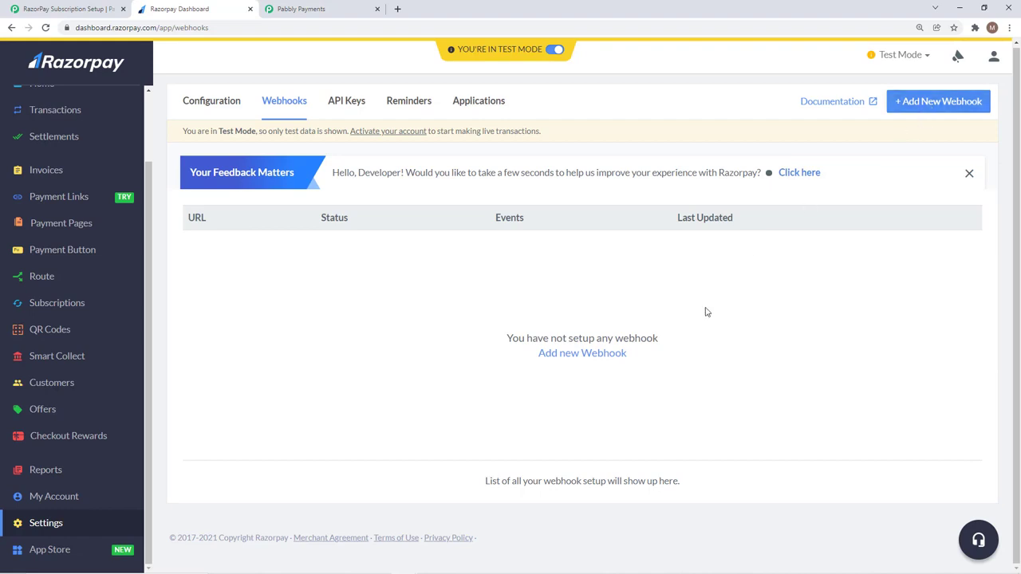
pyautogui.click(938, 102)
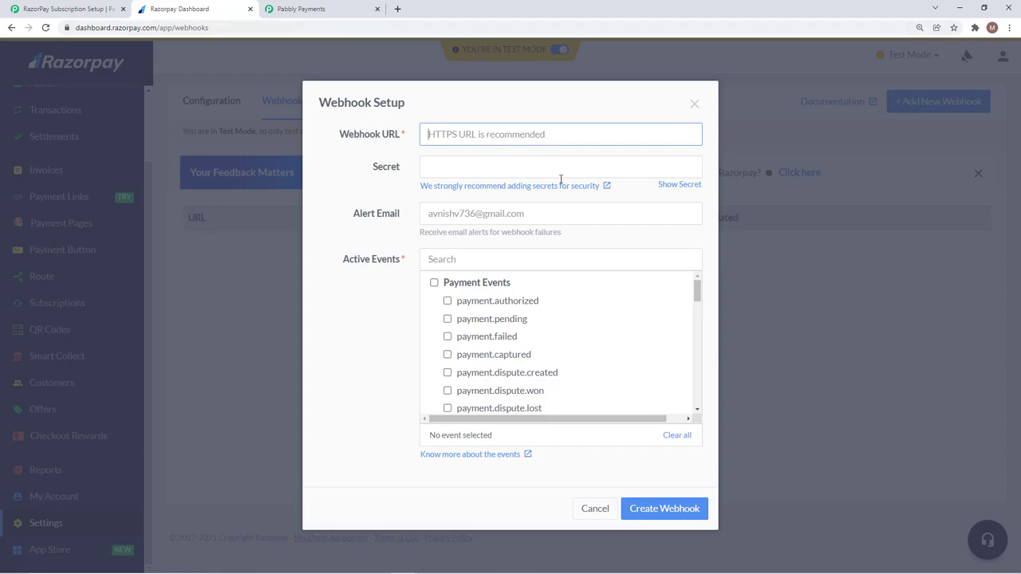
pyautogui.click(64, 9)
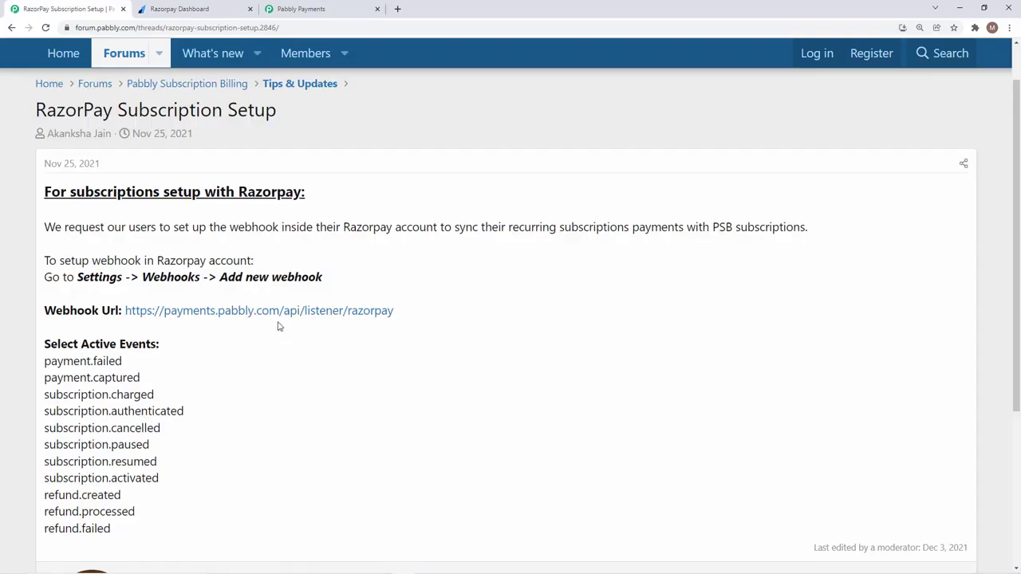
pyautogui.click(179, 9)
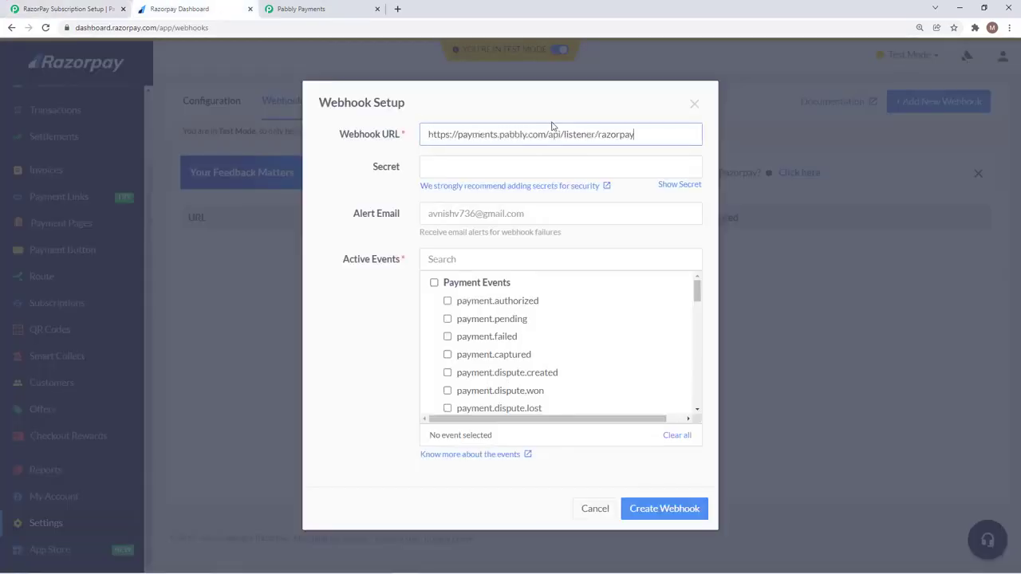
pyautogui.click(558, 166)
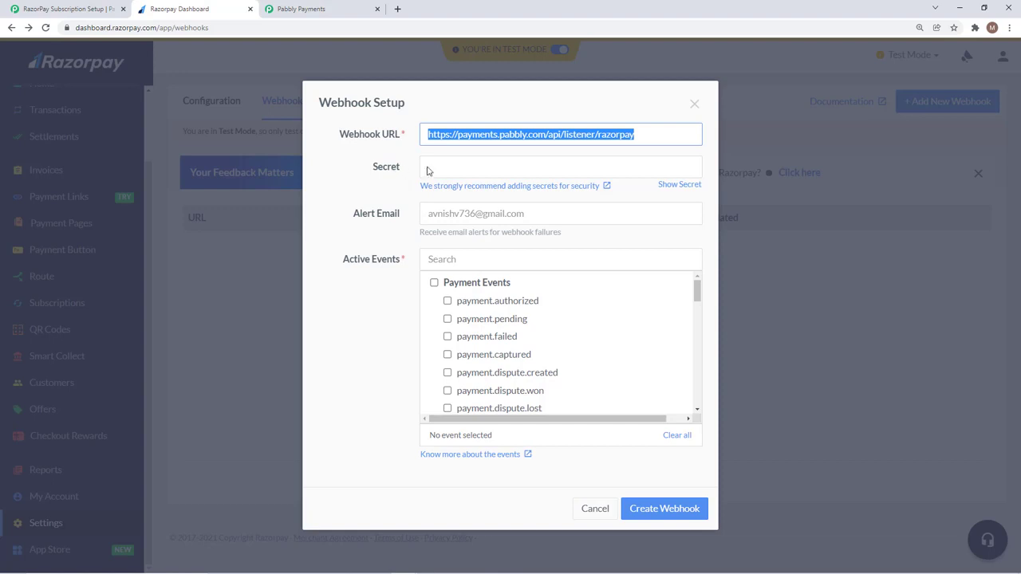
pyautogui.moveTo(413, 211)
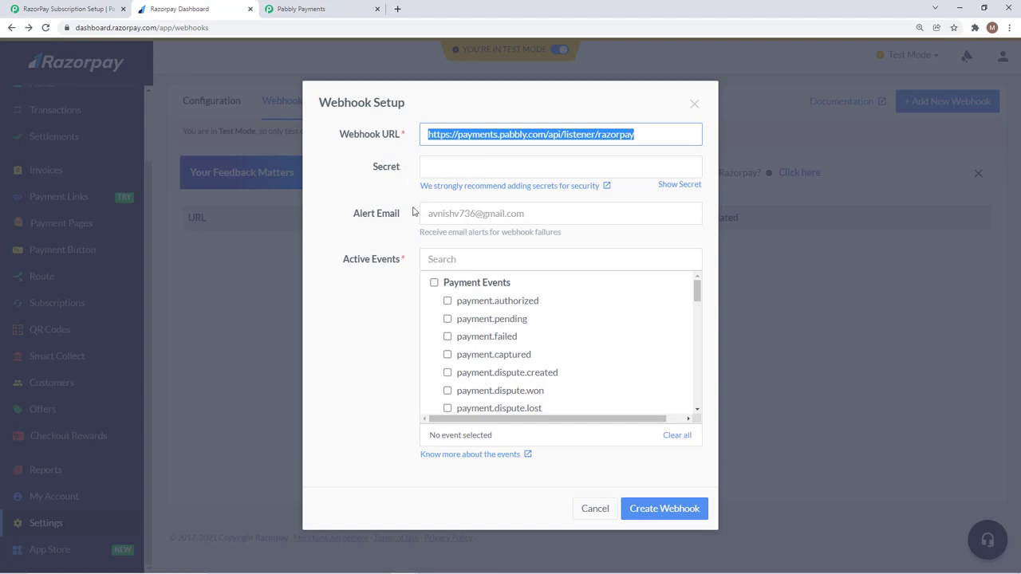
pyautogui.moveTo(386, 223)
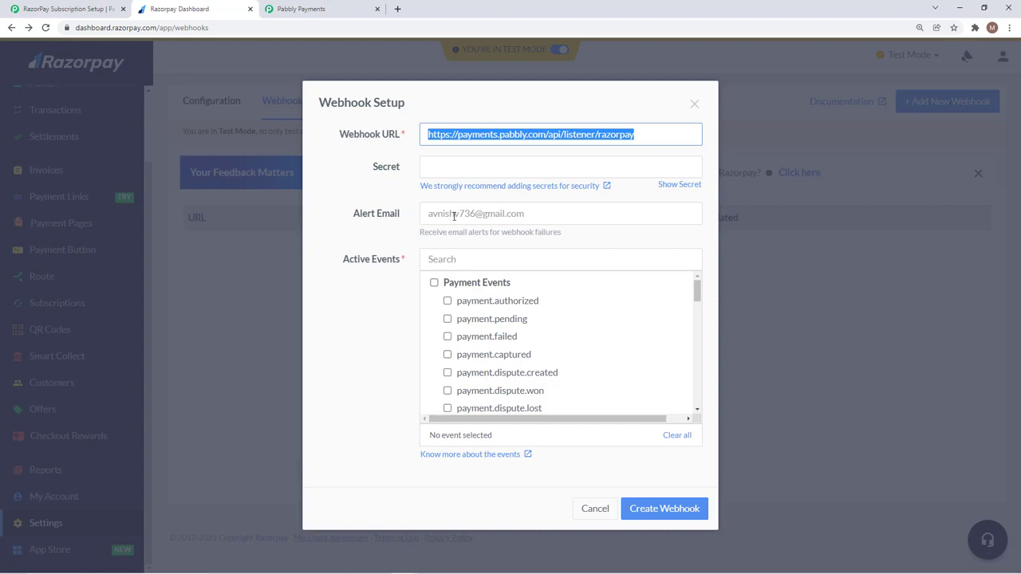
pyautogui.moveTo(504, 233)
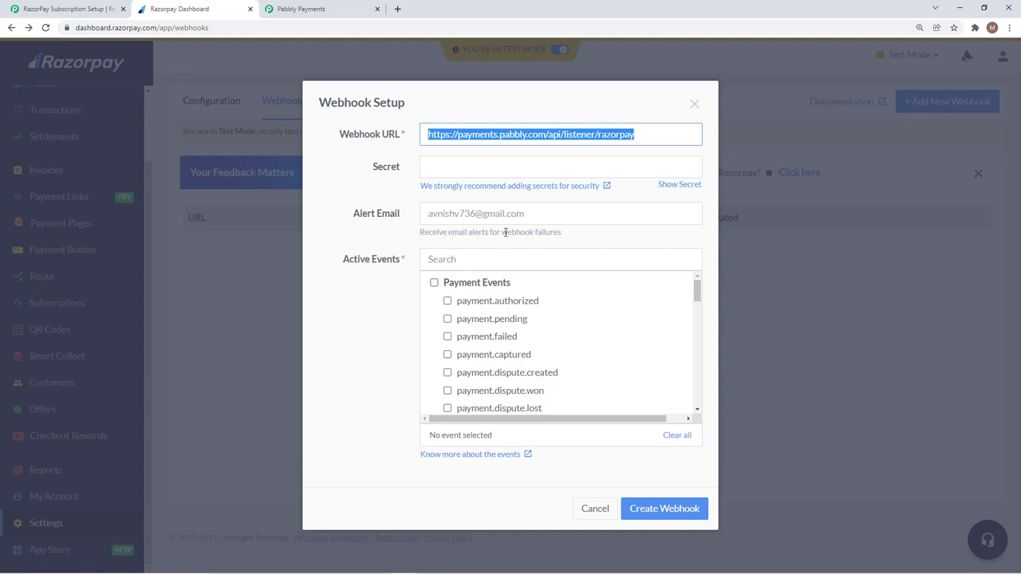
pyautogui.click(558, 213)
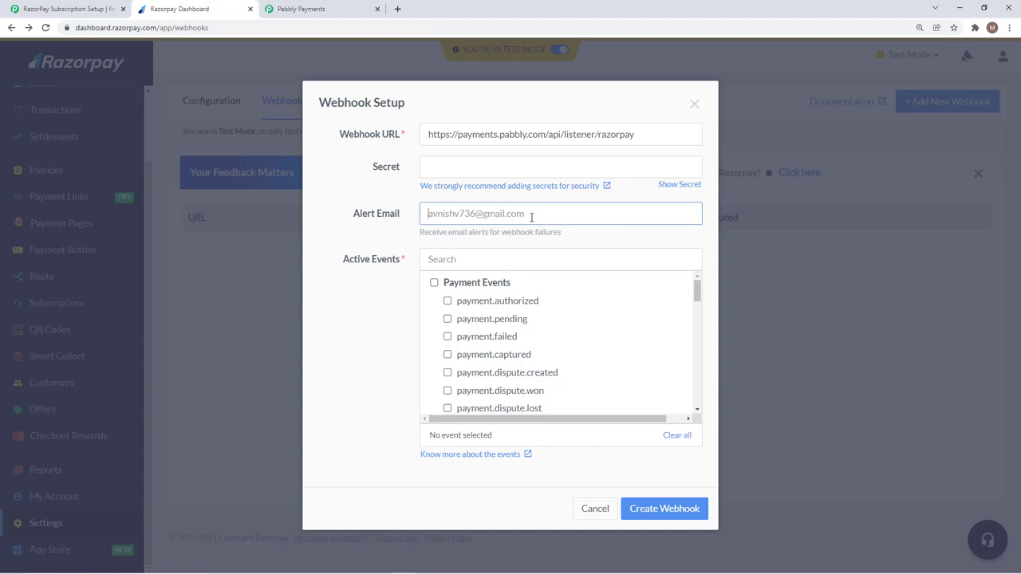
pyautogui.moveTo(264, 395)
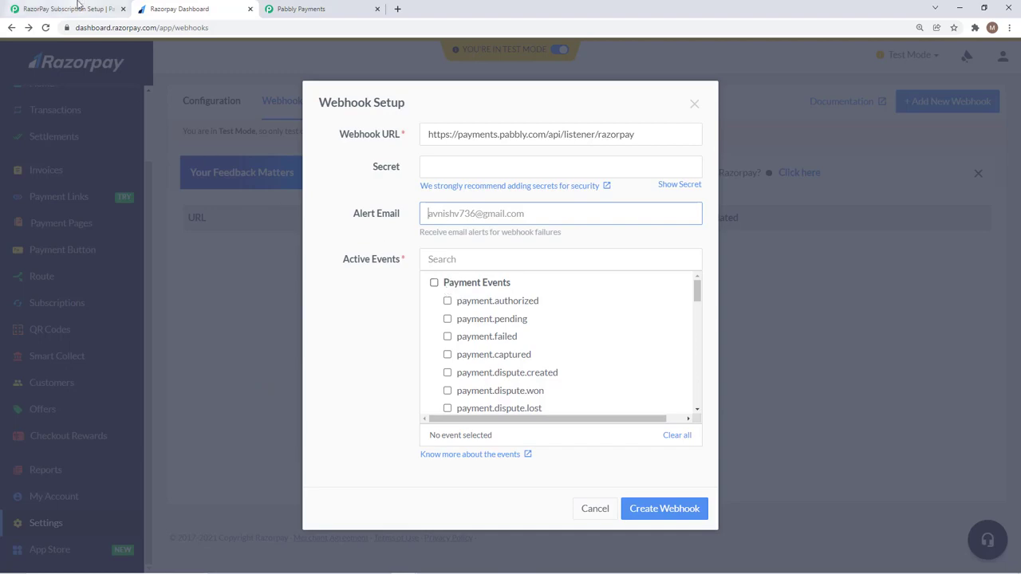
# - Activate the guide's events, including payment.failed, payment.captured, subscription.charged and refund.failed, totalling 11
pyautogui.click(64, 9)
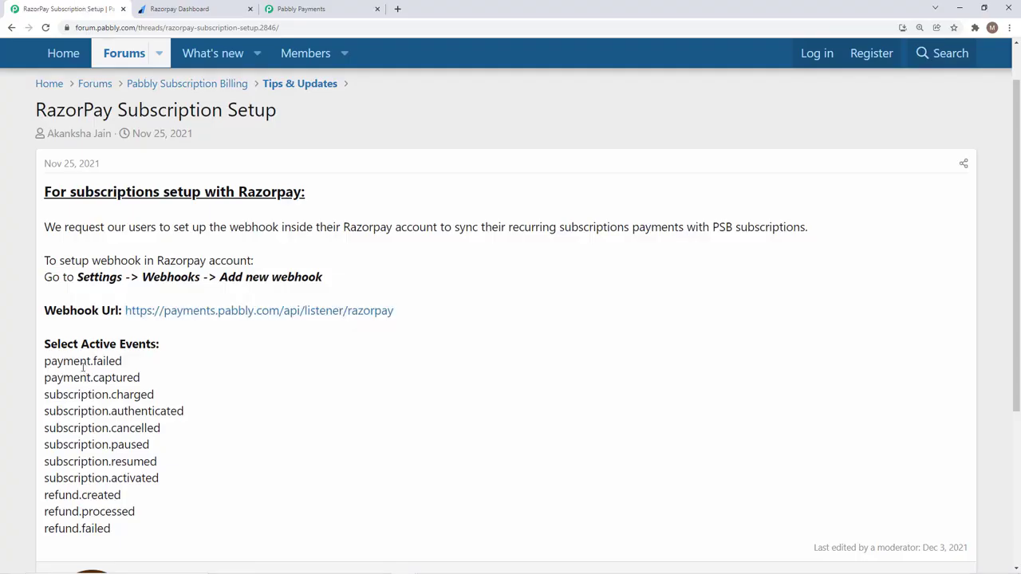
pyautogui.scroll(-3)
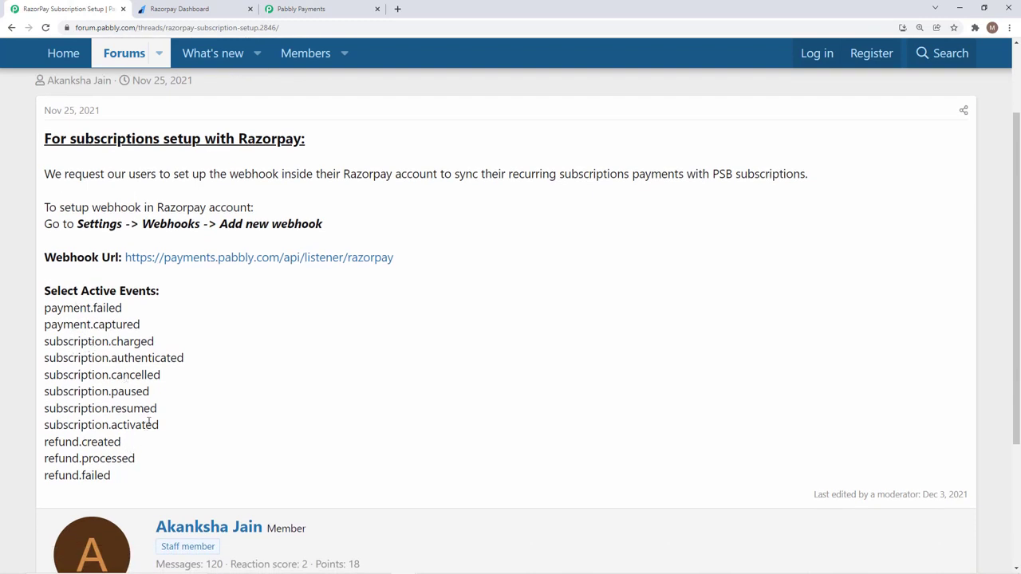
pyautogui.doubleClick(83, 308)
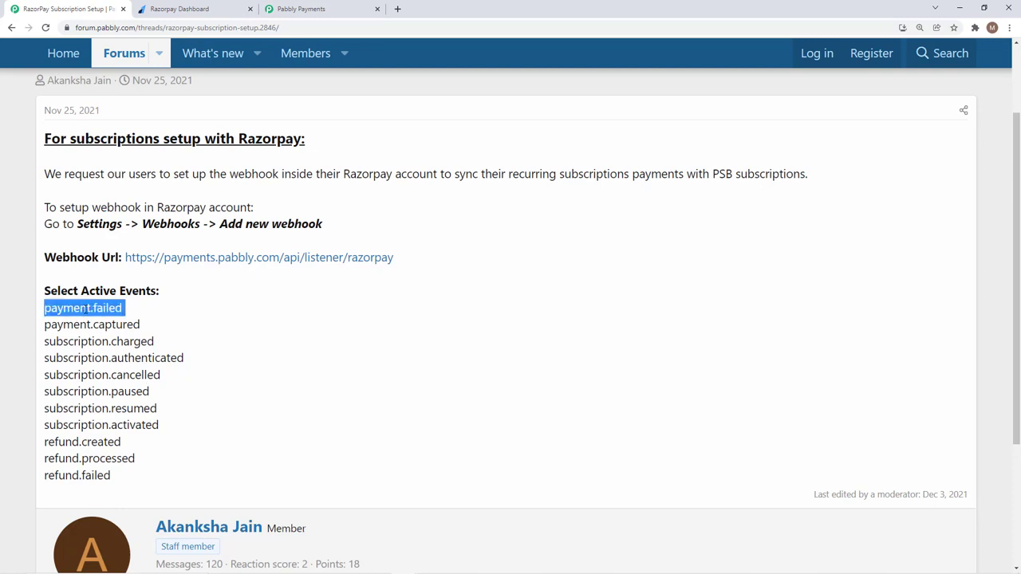
pyautogui.click(194, 10)
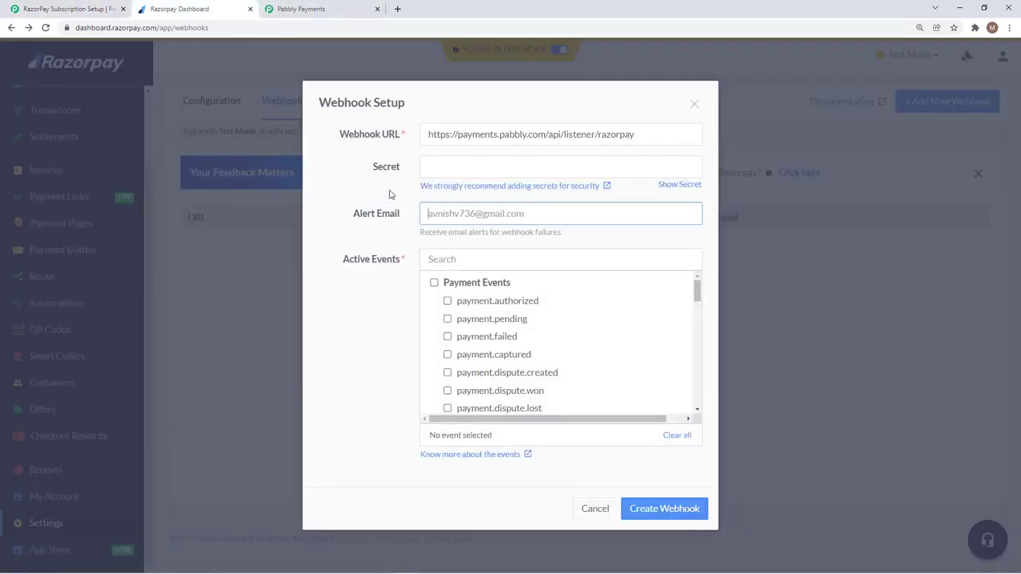
pyautogui.write('payment.failed')
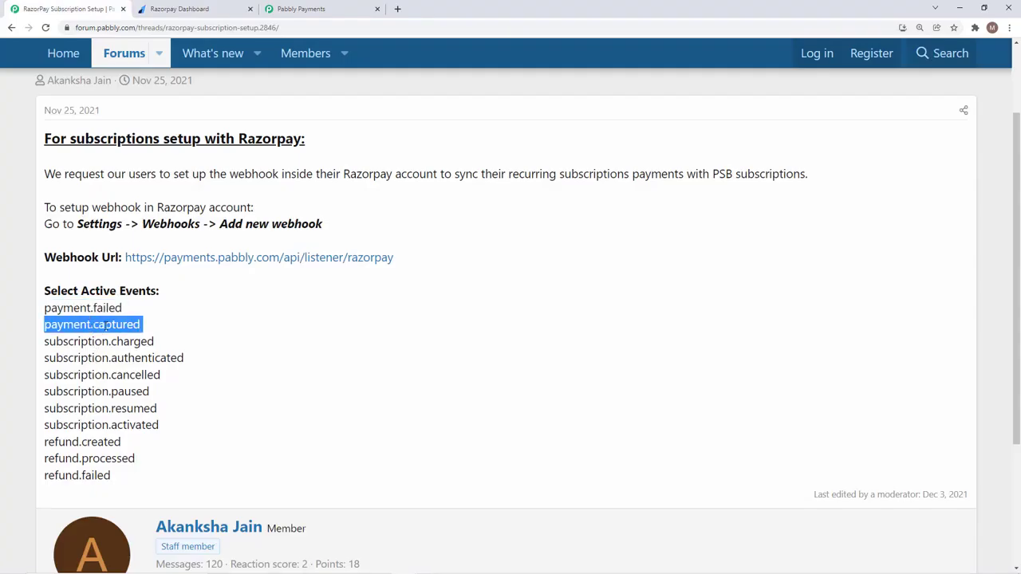
pyautogui.click(195, 9)
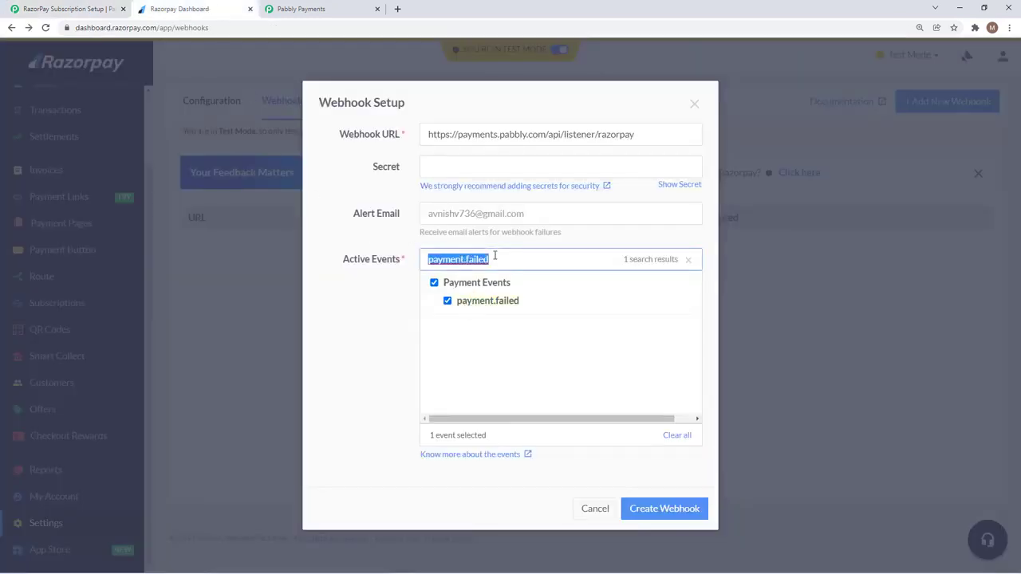
pyautogui.write('payment.captured')
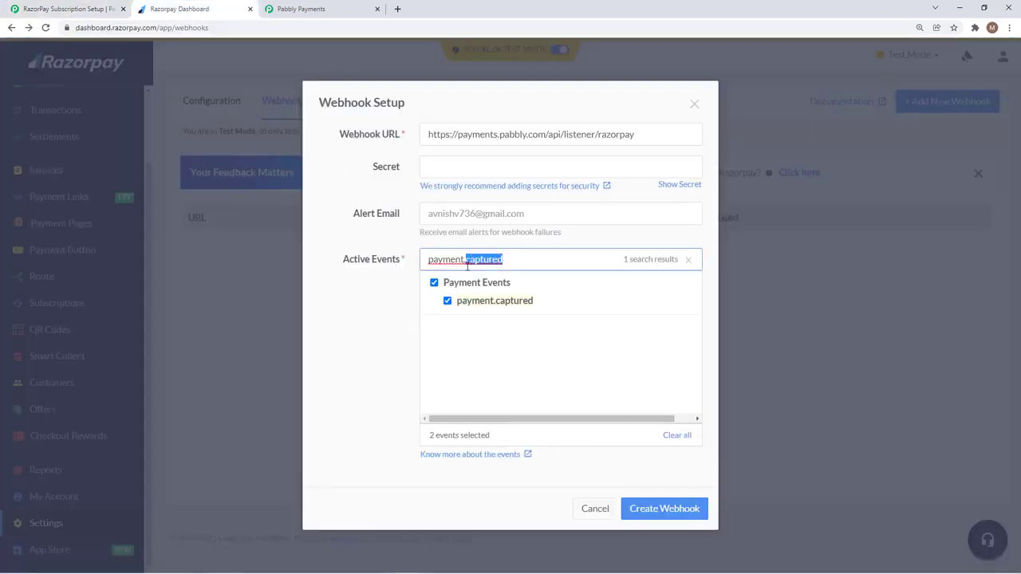
pyautogui.write('subscription.charged')
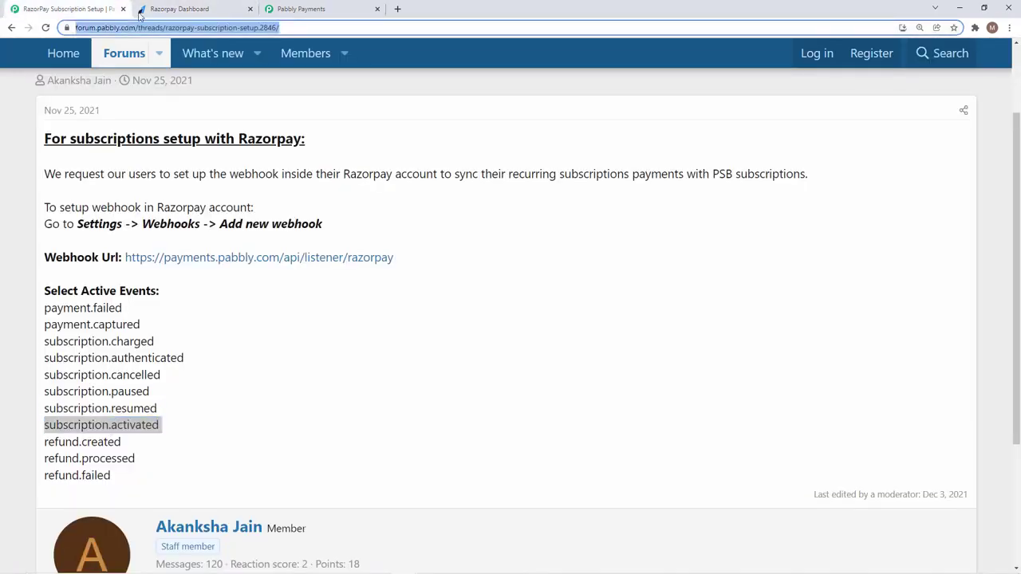
pyautogui.click(178, 9)
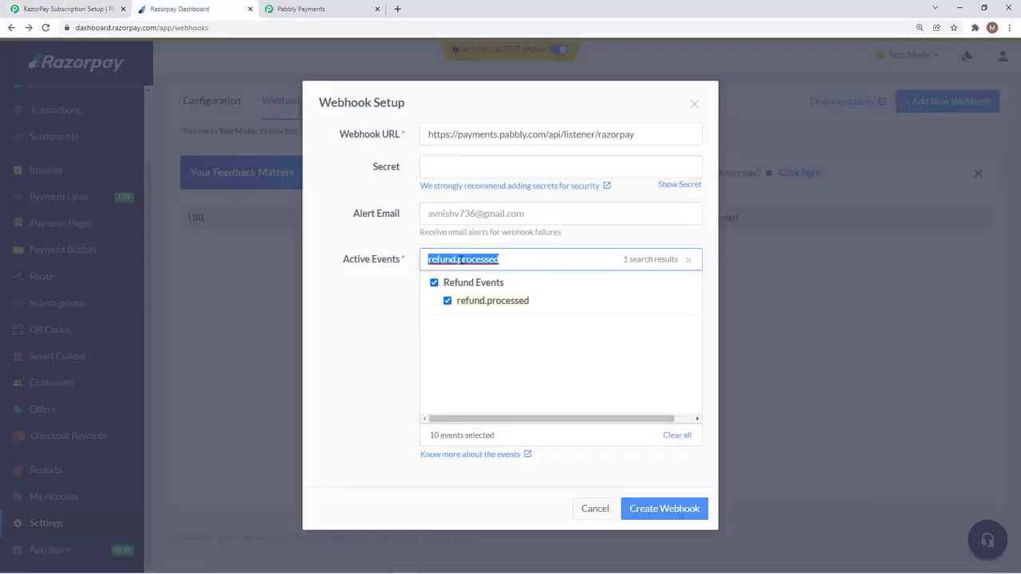
pyautogui.write('refund.failed')
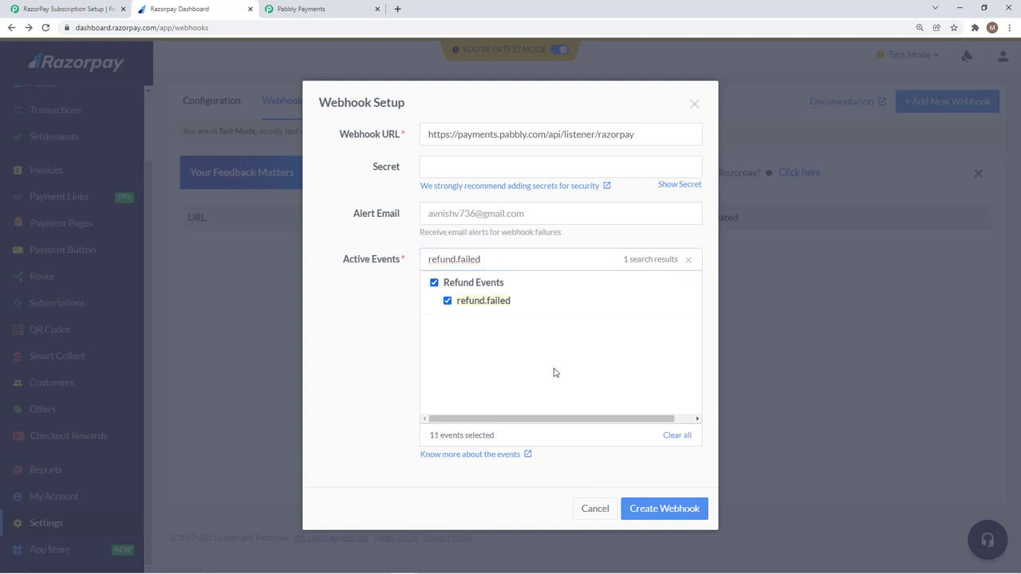
pyautogui.moveTo(469, 354)
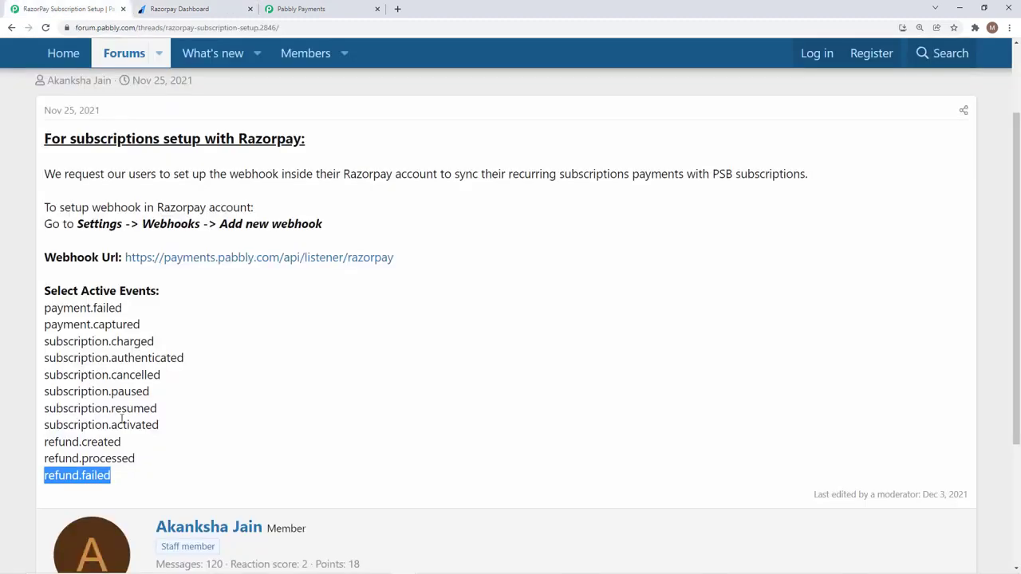
# - Return to the Razorpay webhook form and review the Active Events list with 11 events selected
pyautogui.click(195, 9)
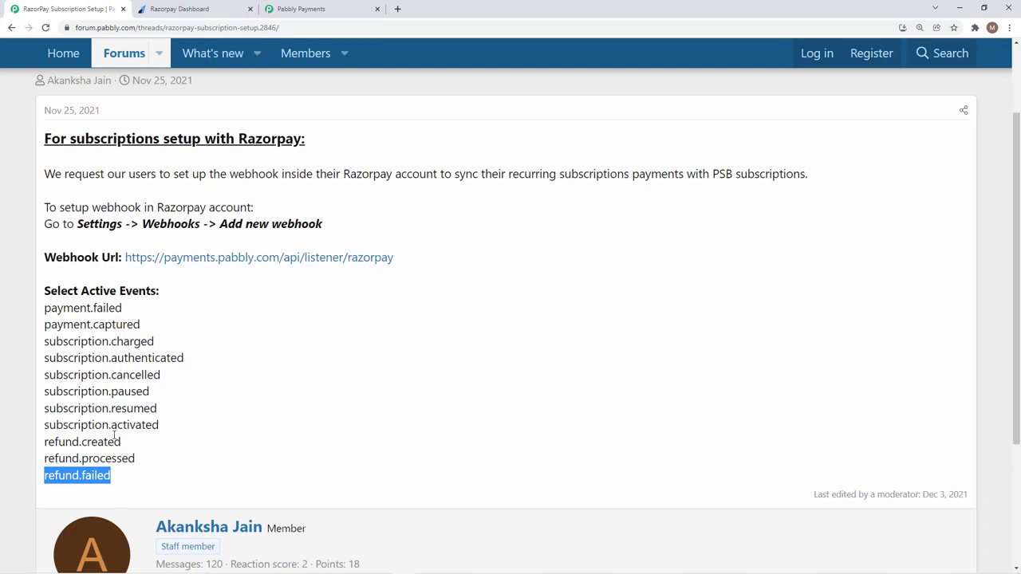
pyautogui.click(194, 10)
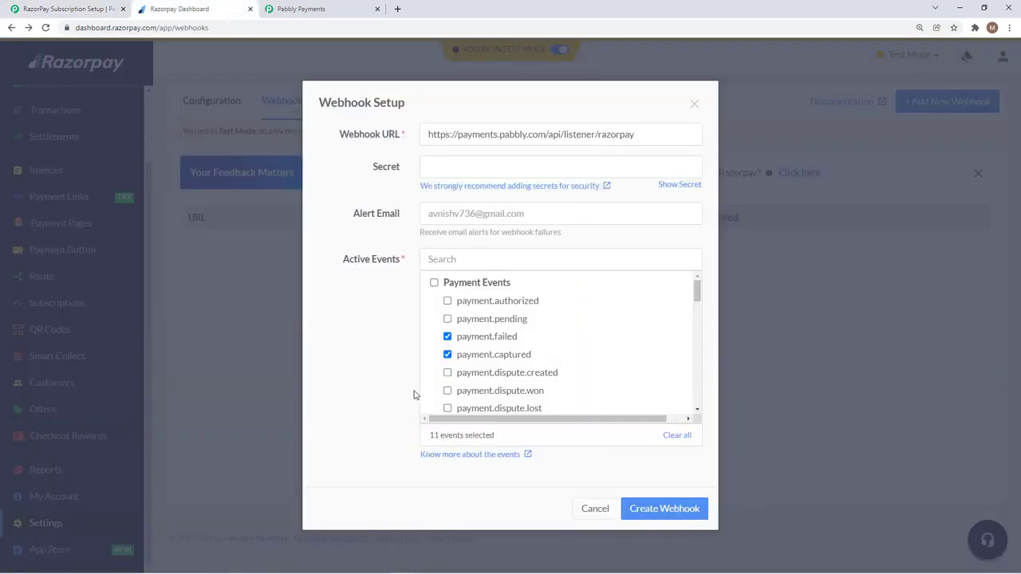
pyautogui.moveTo(491, 402)
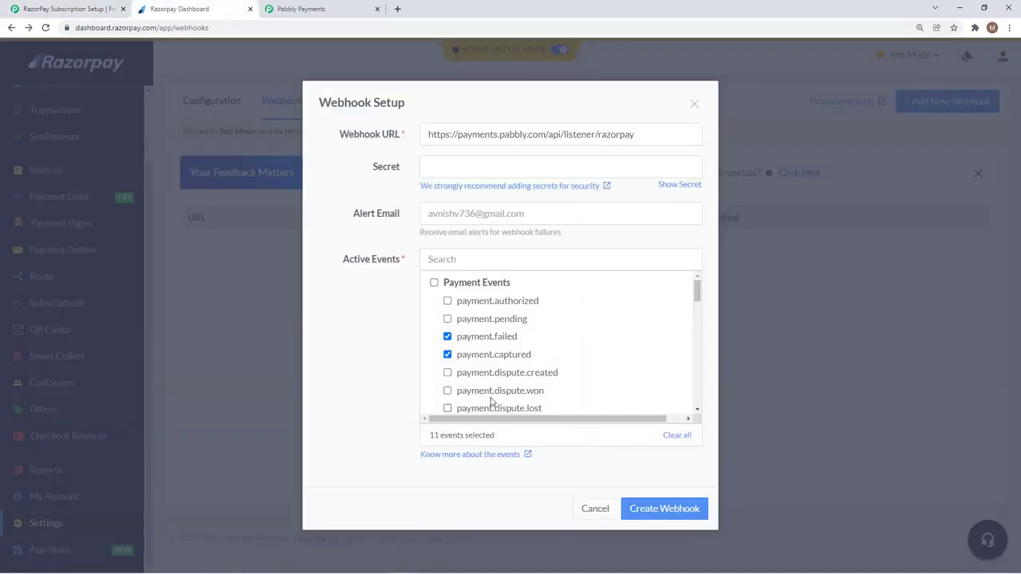